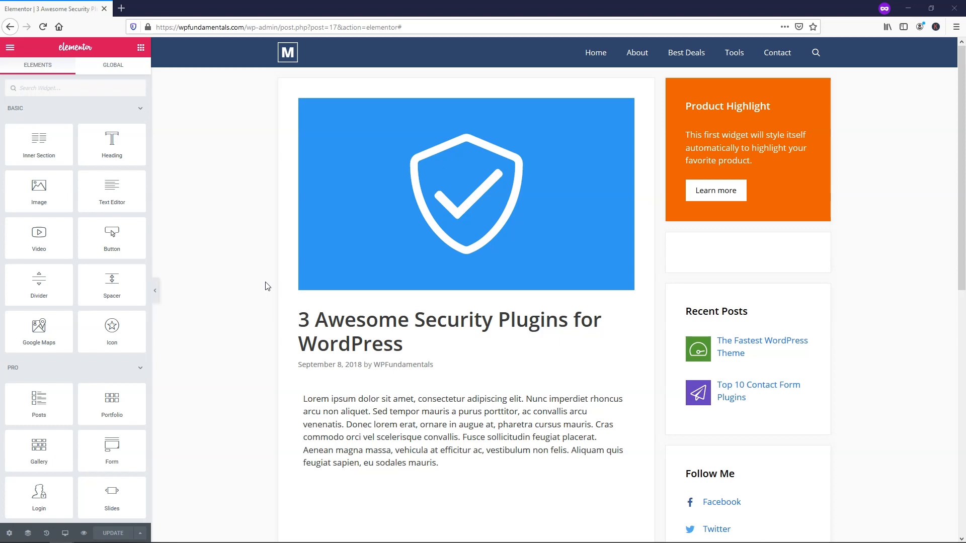
mouse_move(278, 278)
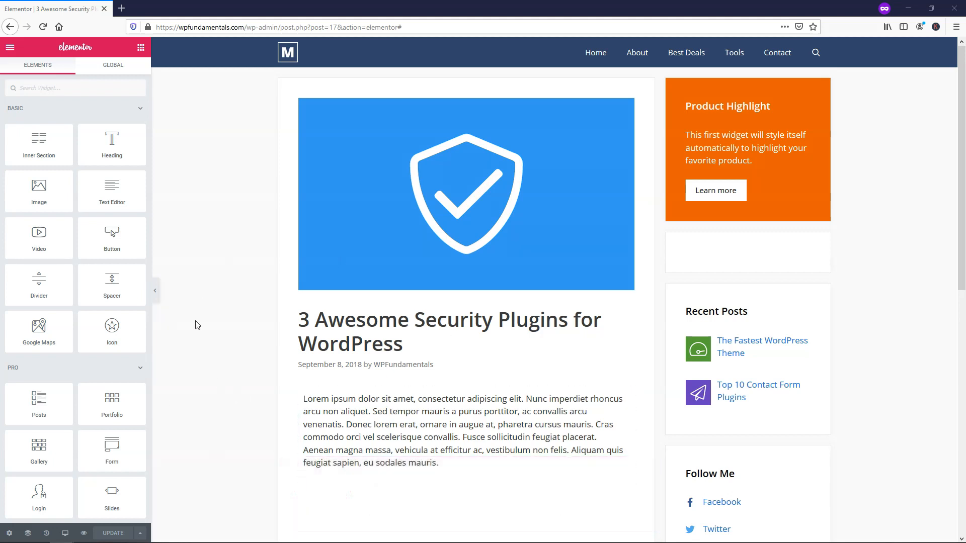
- Search 'bloc' and place the Blockquote widget below the post's opening paragraph
click(74, 88)
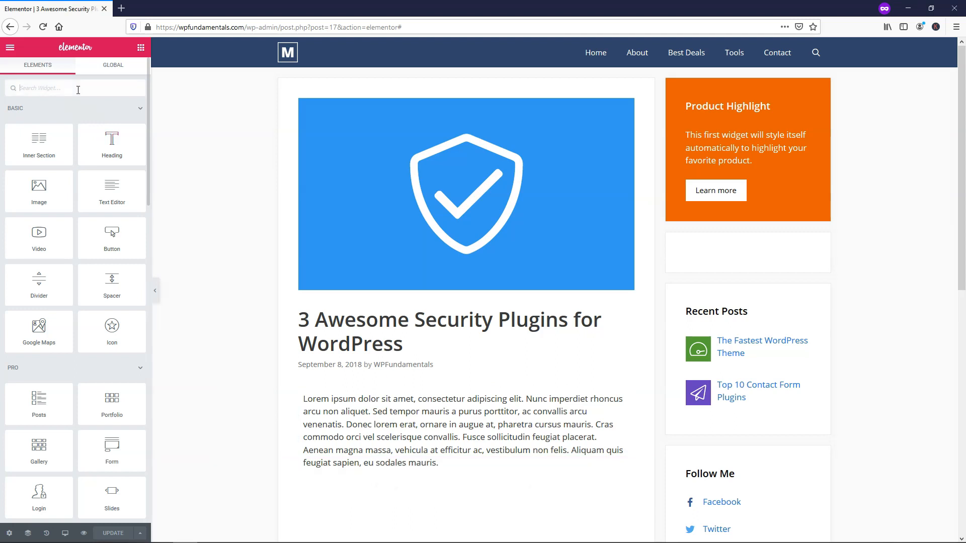
text(block)
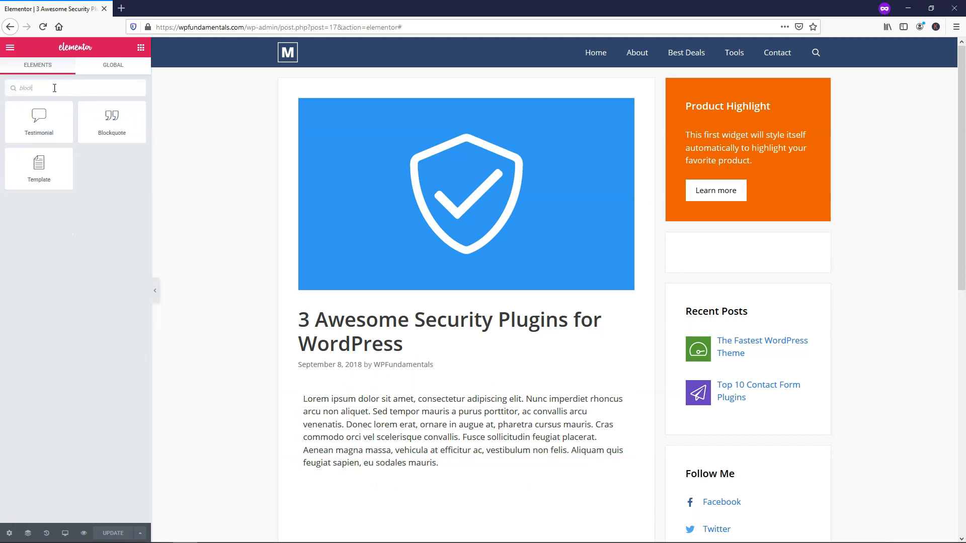
drag(112, 122, 251, 330)
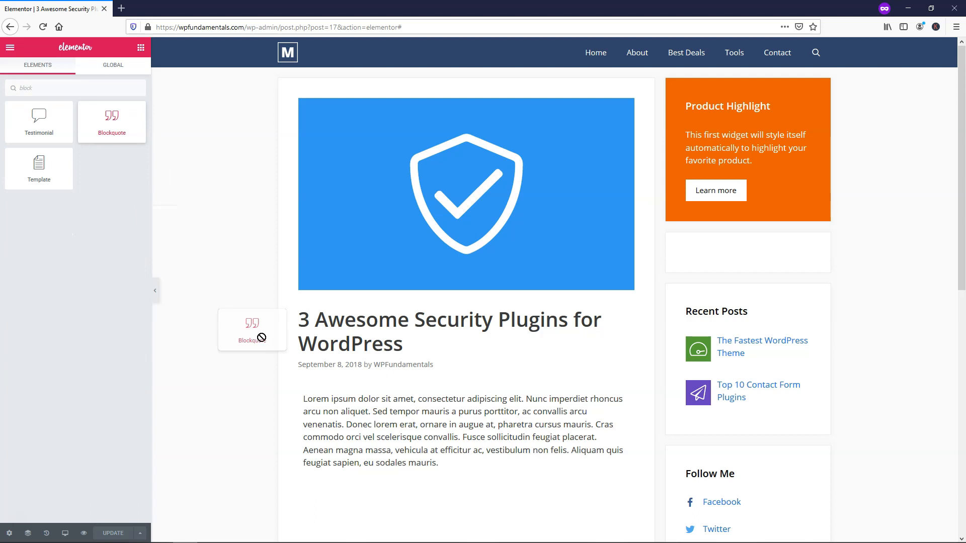
drag(250, 330, 465, 450)
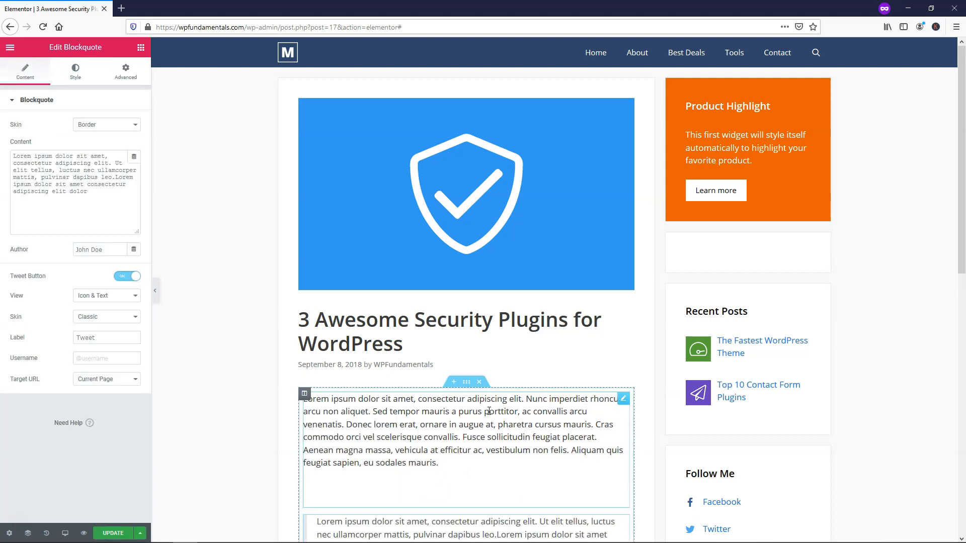
scroll(down, 3)
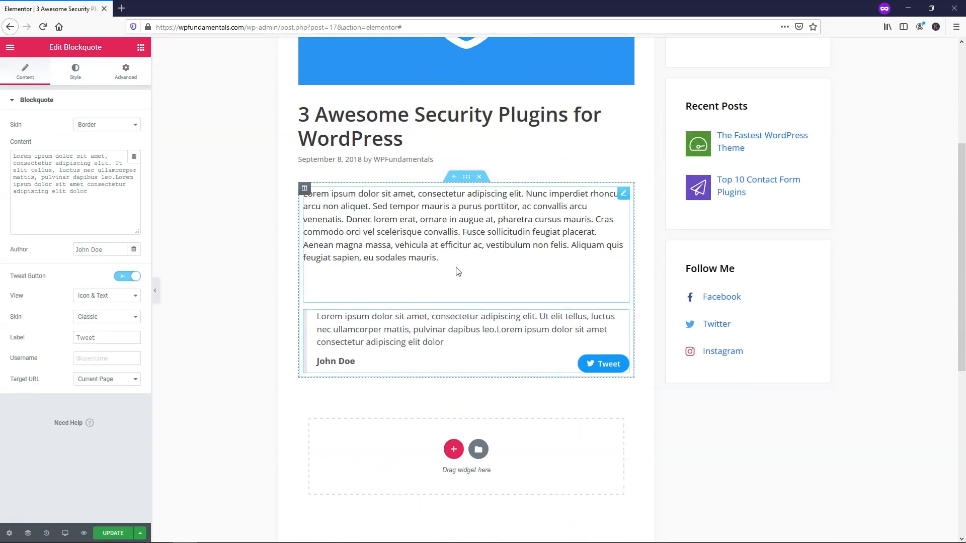
- Cycle the blockquote skin through Quotation and Boxed, settling on Clean
click(70, 134)
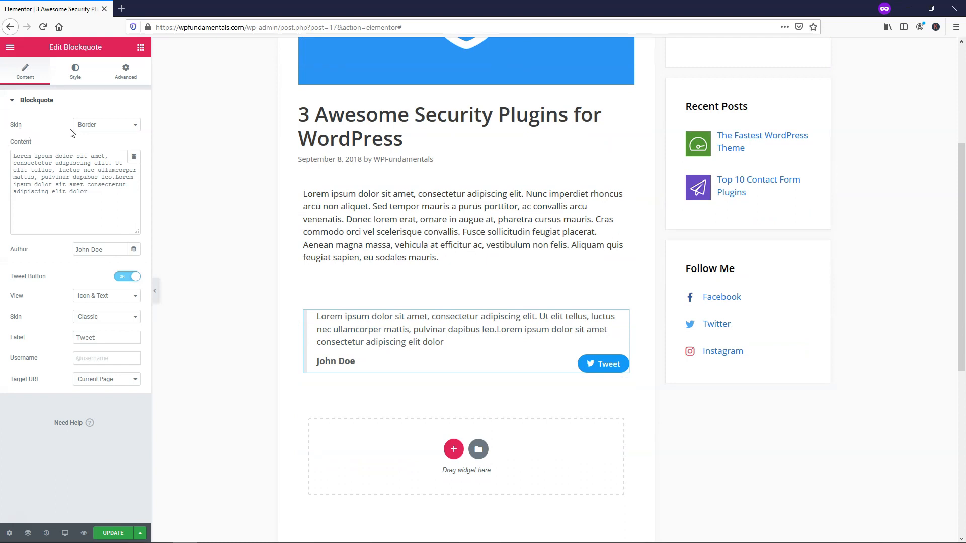
click(466, 342)
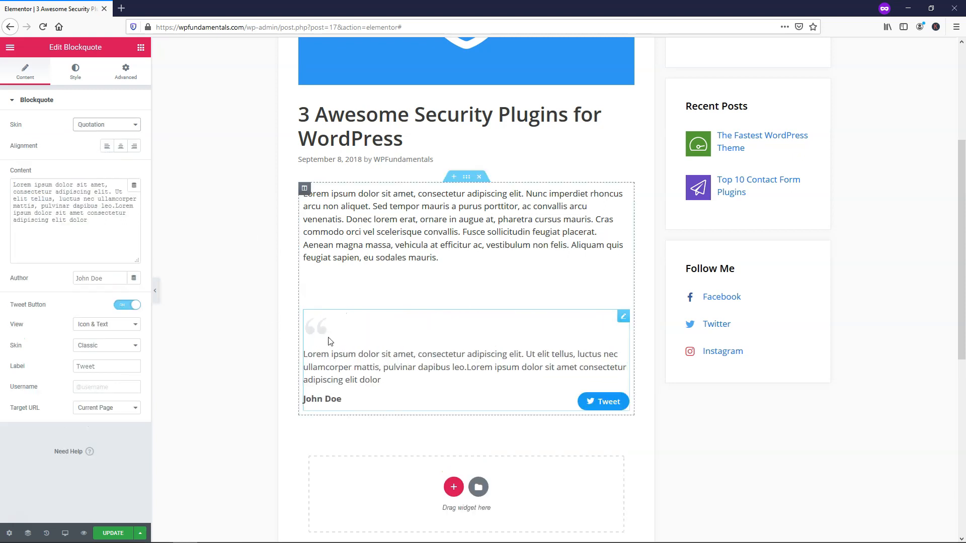
click(106, 124)
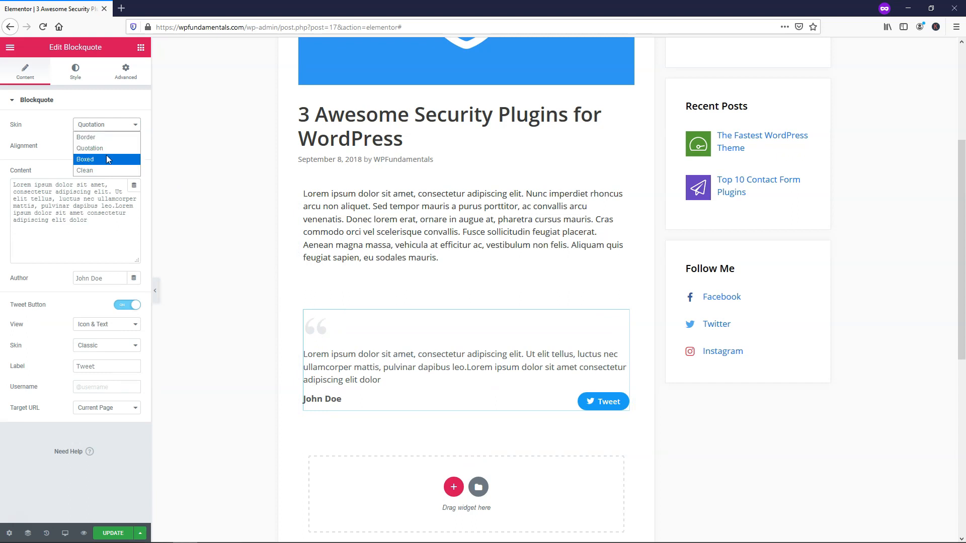
click(84, 159)
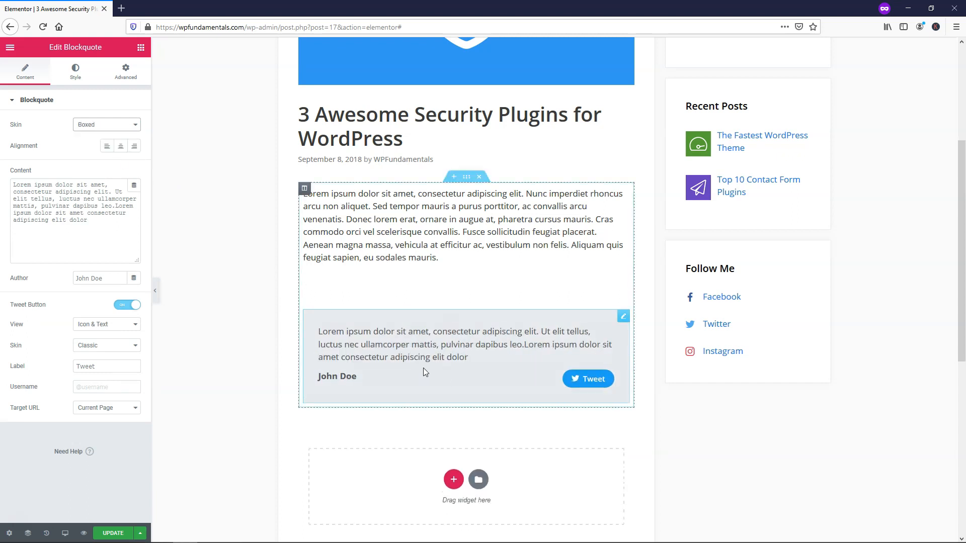
click(106, 124)
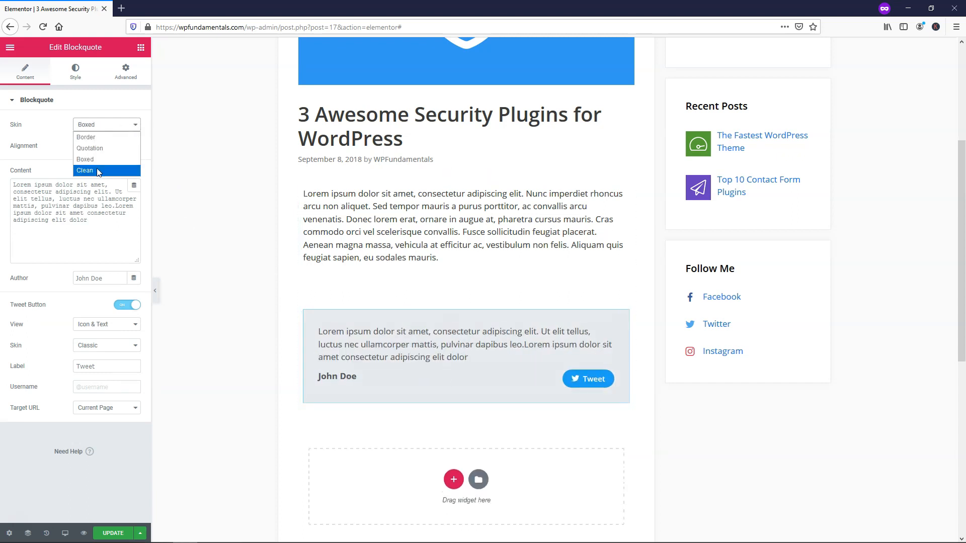
click(84, 170)
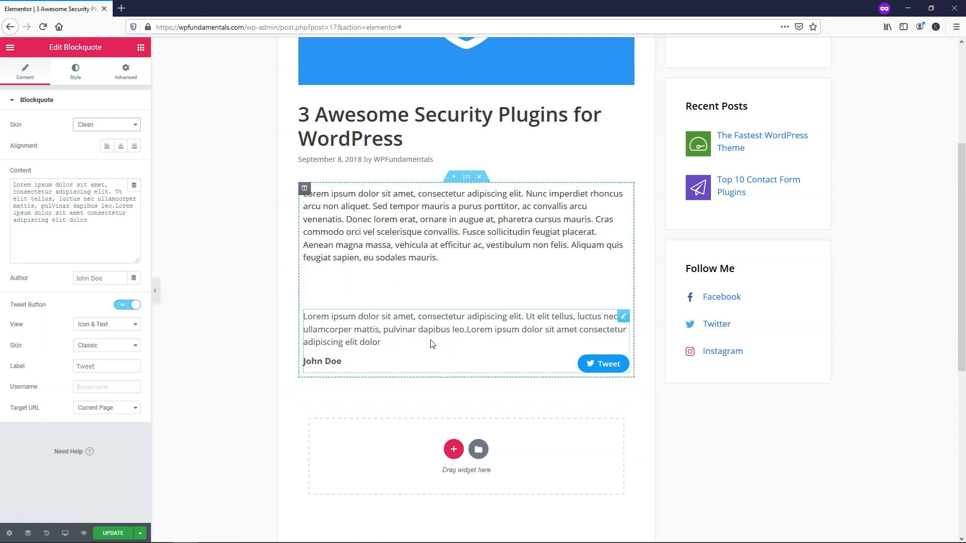
mouse_move(423, 341)
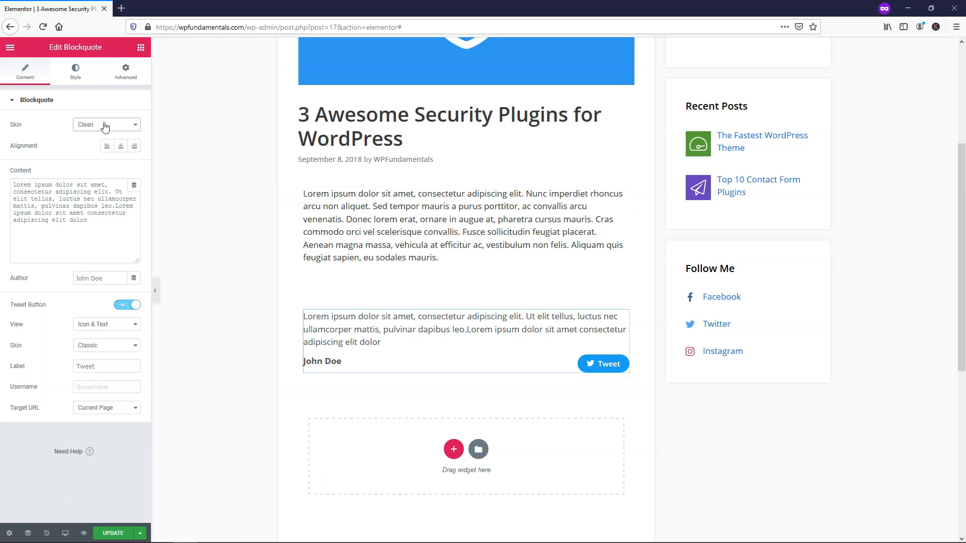
- Switch the blockquote to the Quotation skin and center its alignment
click(105, 124)
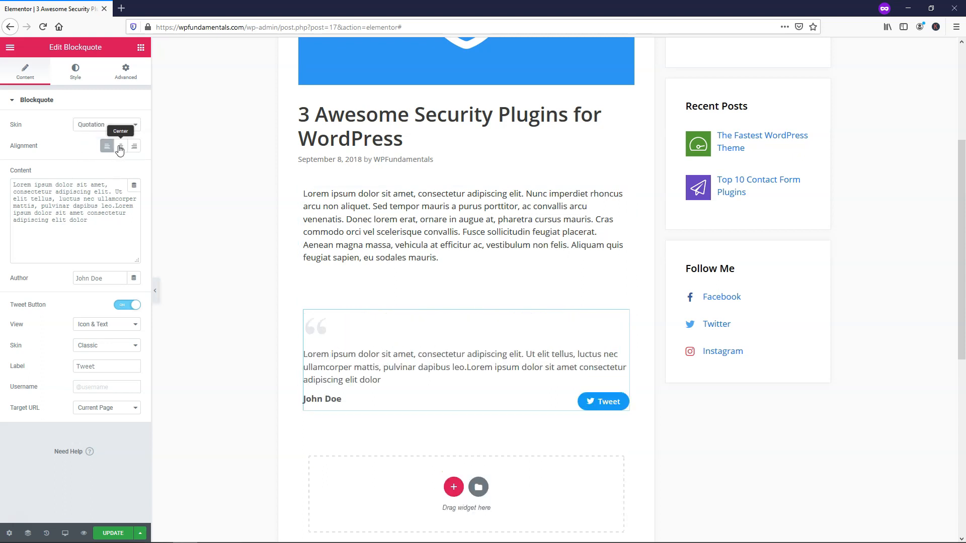
click(119, 146)
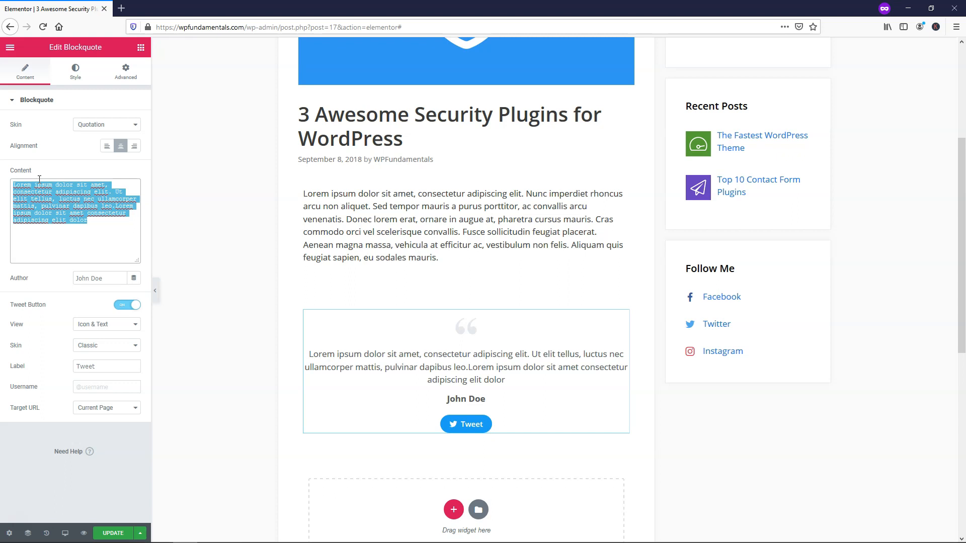
- Enter the quote 'Baseball is ninety percent mental and the other half is physical.' by Yogi Berra
text(Baseball is ninety percent mental and the other half is physical.)
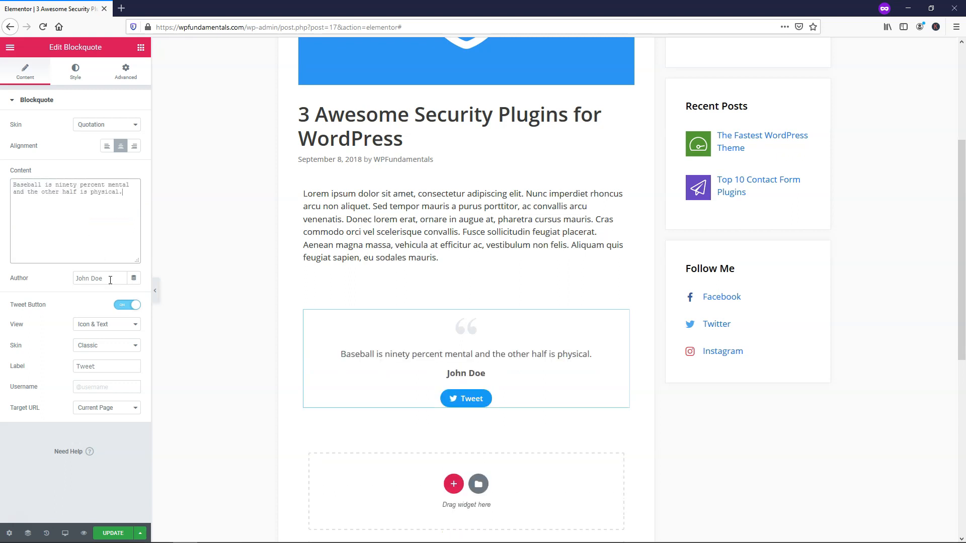
text(Yogi Berr)
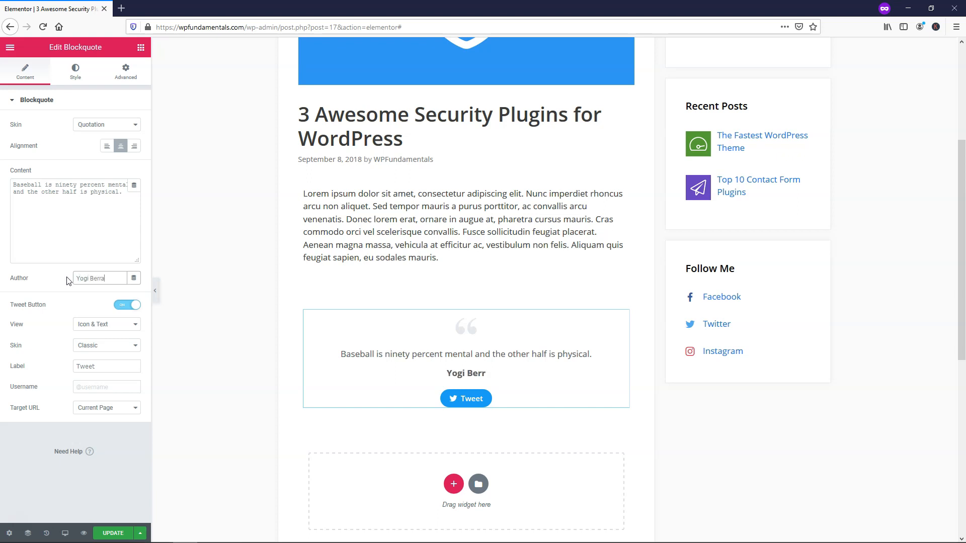
text(a)
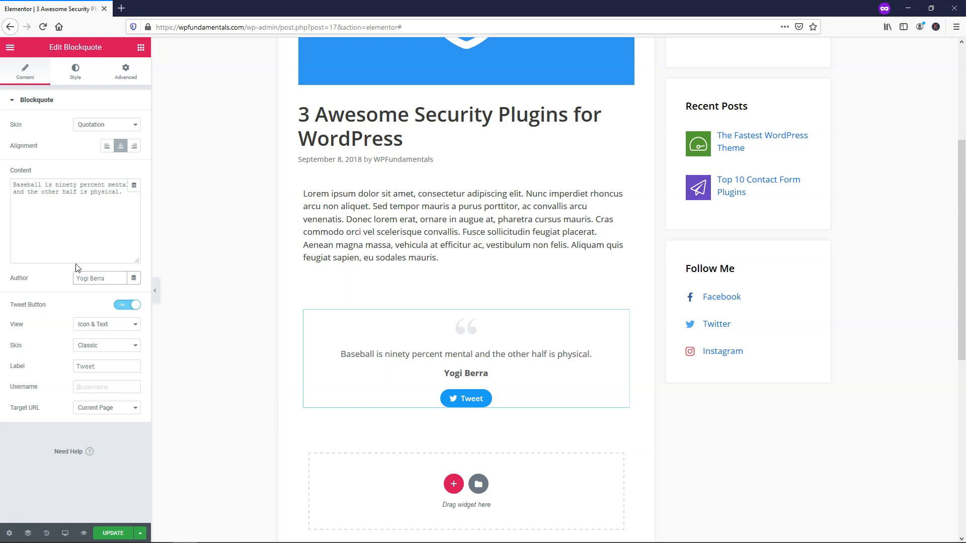
mouse_move(27, 312)
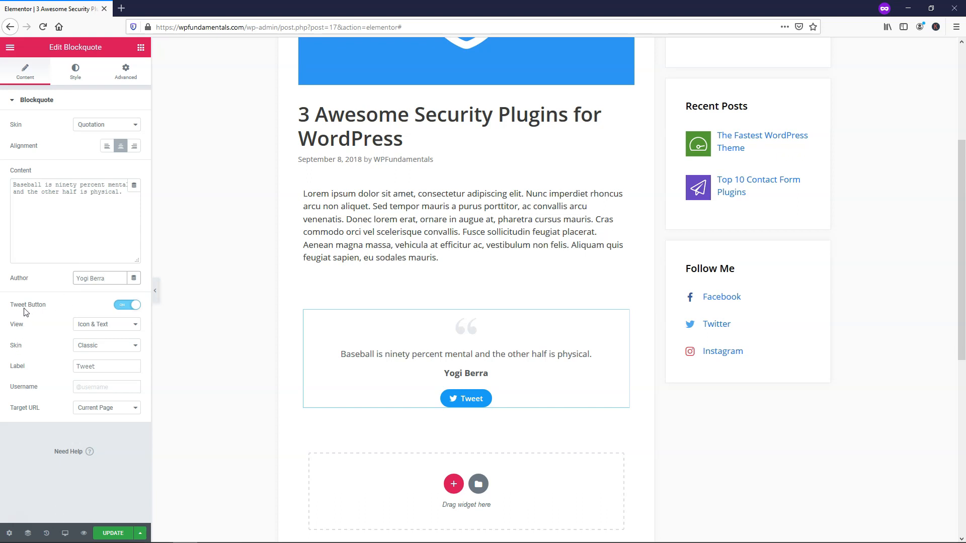
click(126, 304)
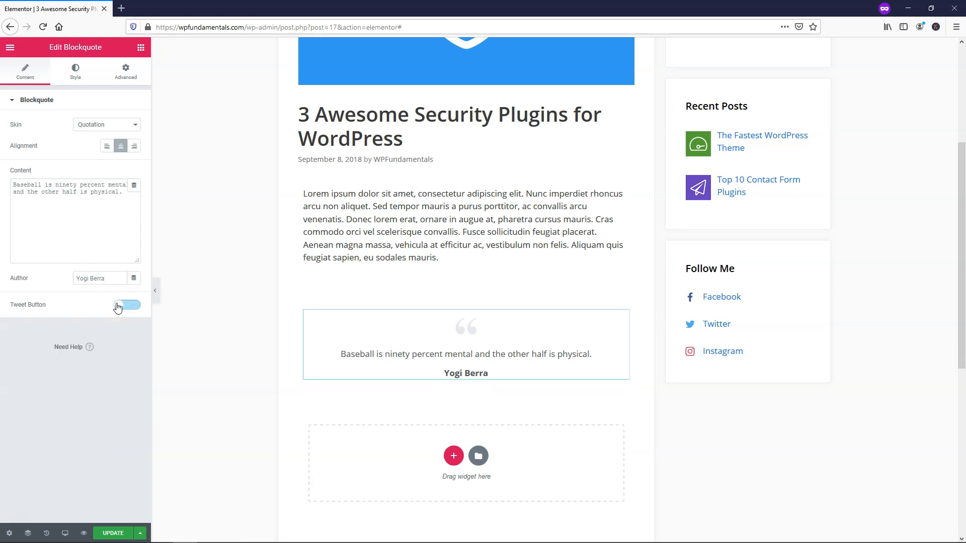
click(126, 304)
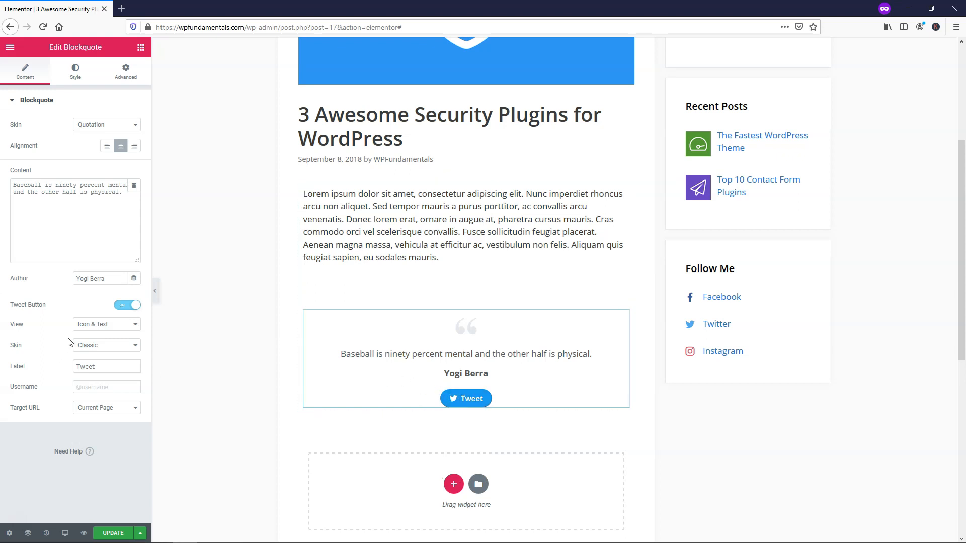
mouse_move(91, 327)
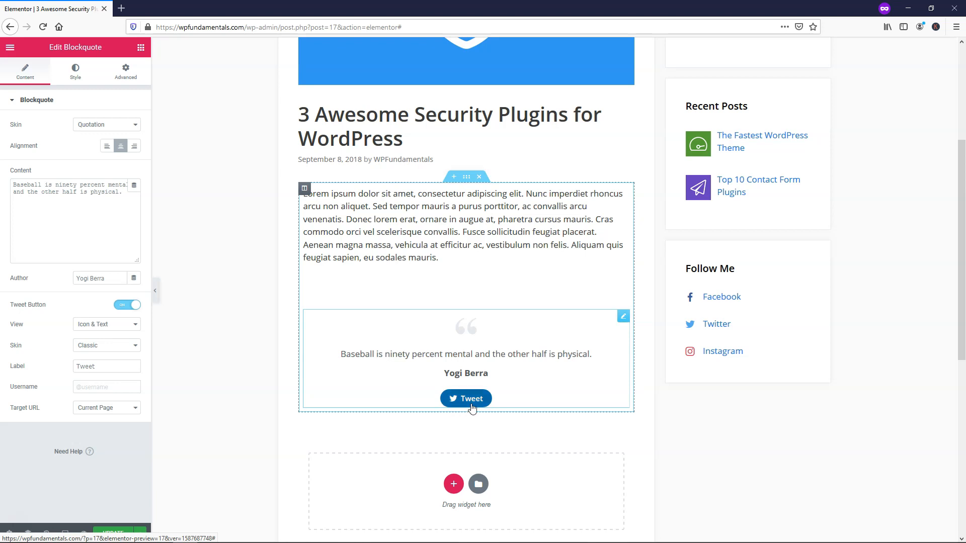
click(105, 324)
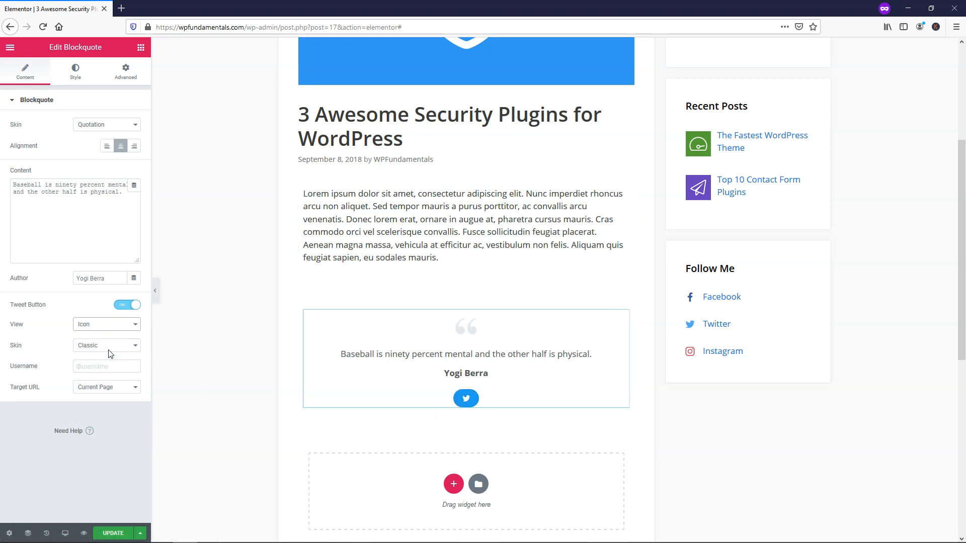
click(104, 324)
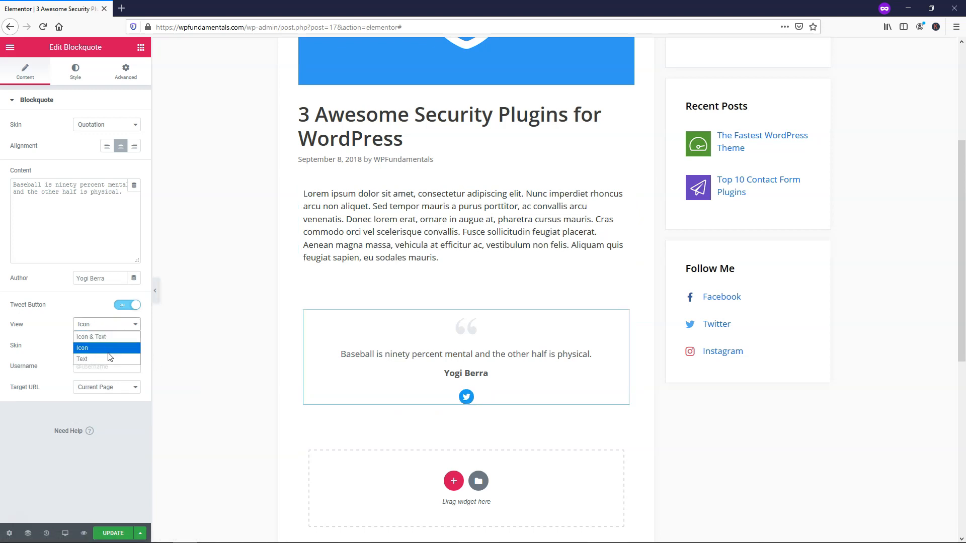
click(81, 359)
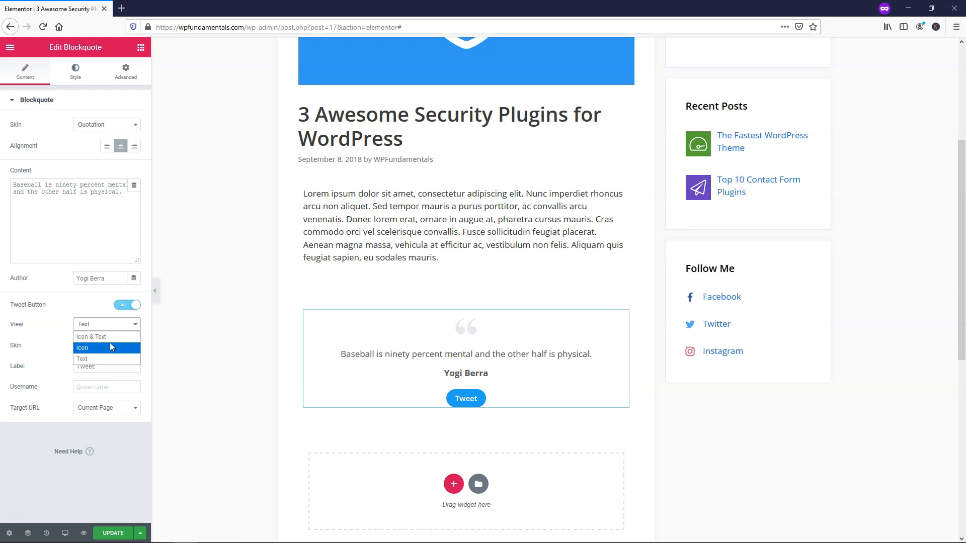
click(81, 347)
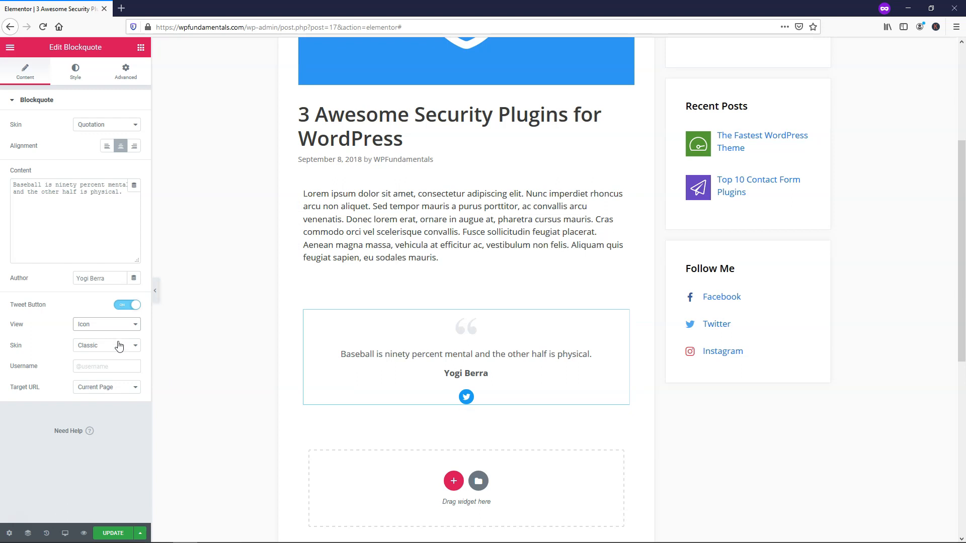
click(105, 324)
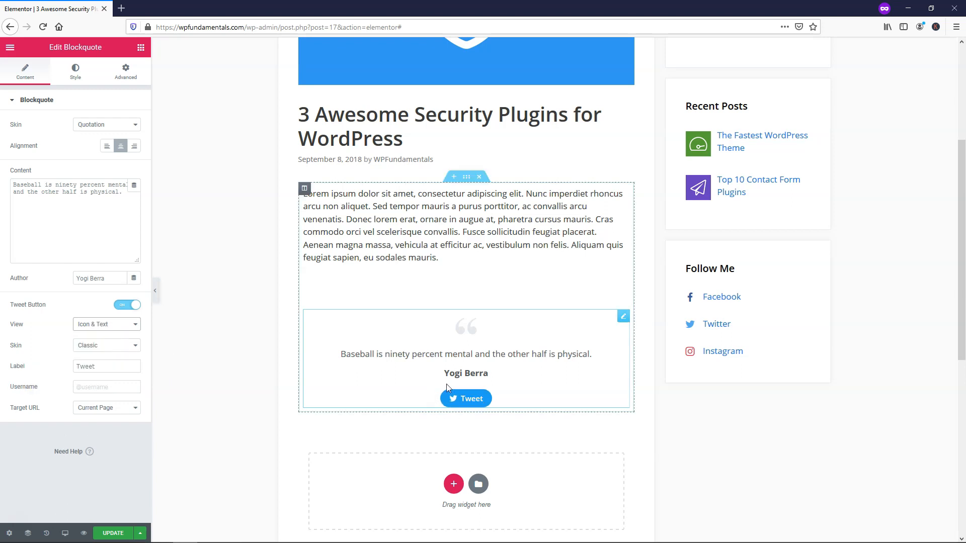
mouse_move(464, 398)
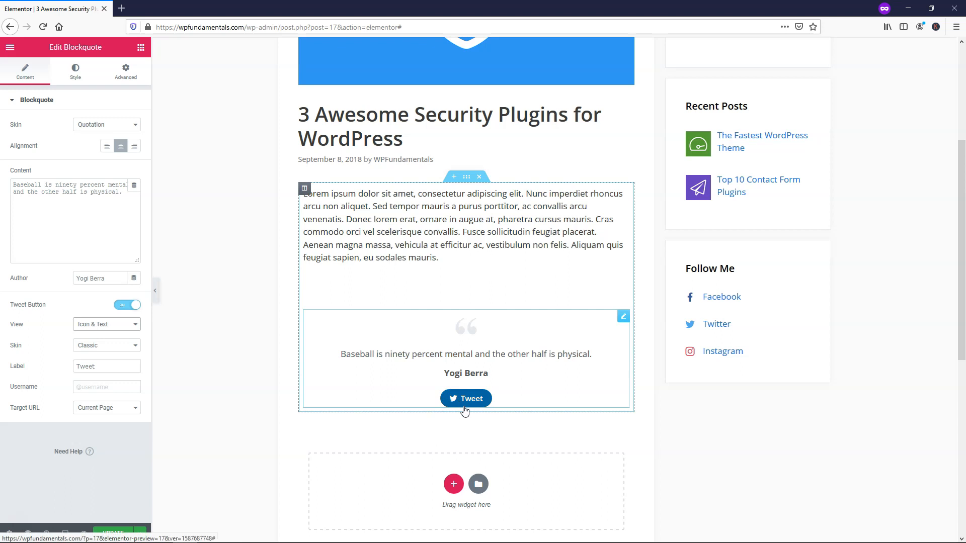
mouse_move(453, 412)
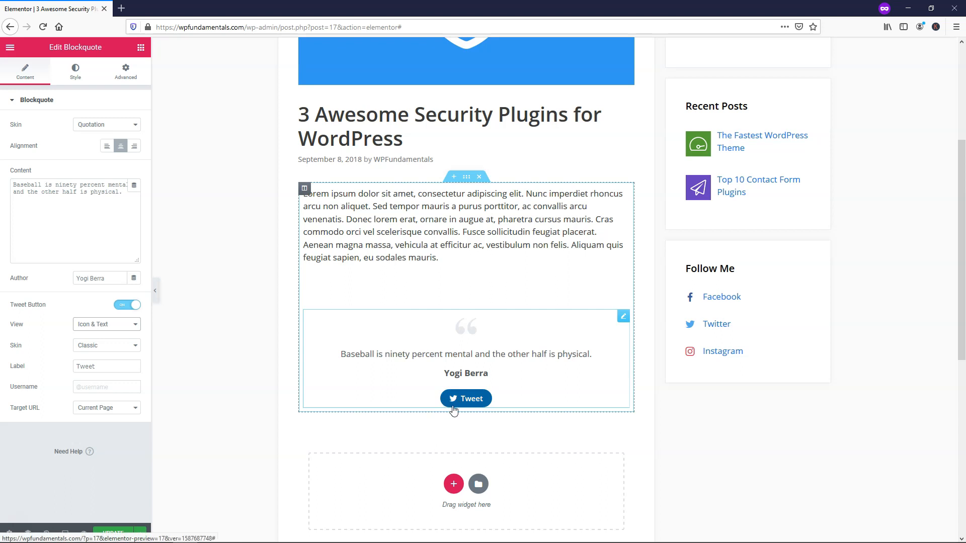
click(244, 380)
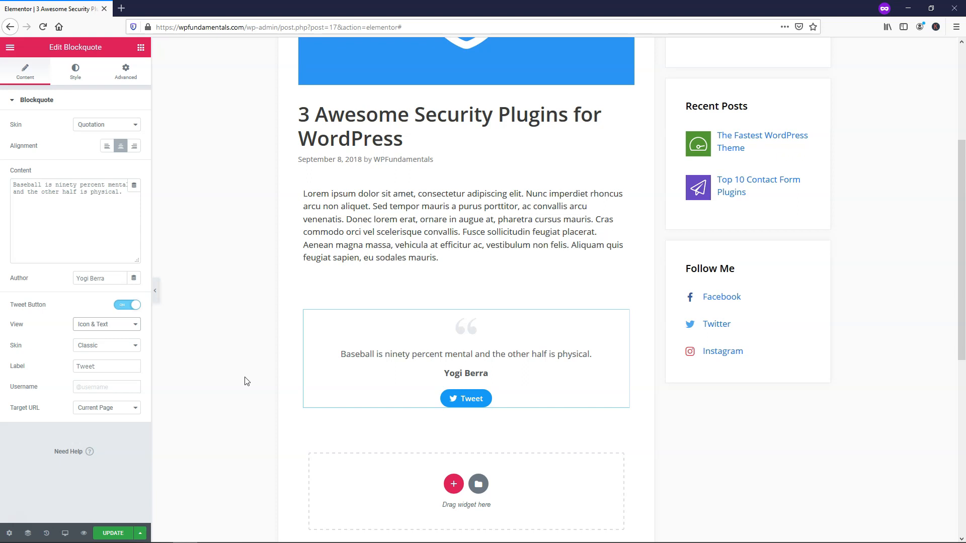
mouse_move(715, 324)
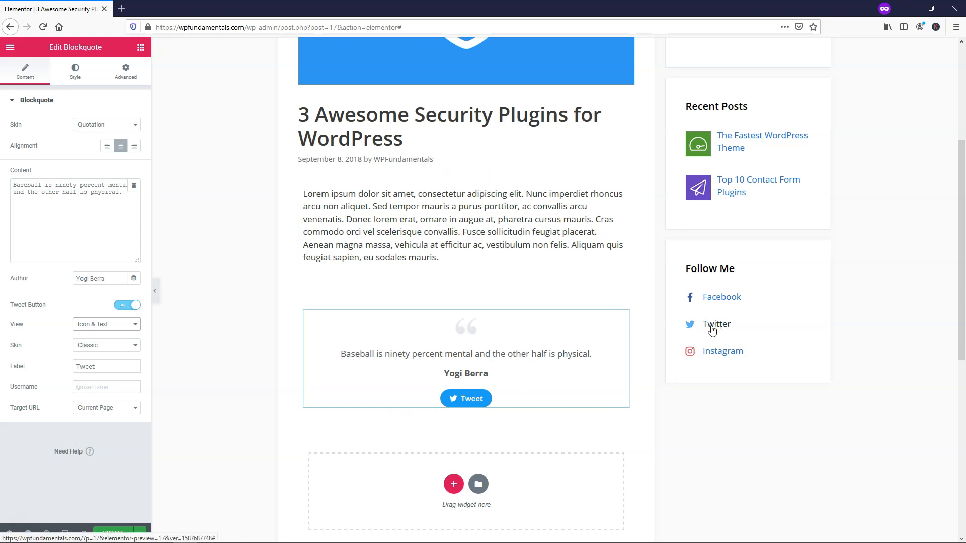
click(105, 324)
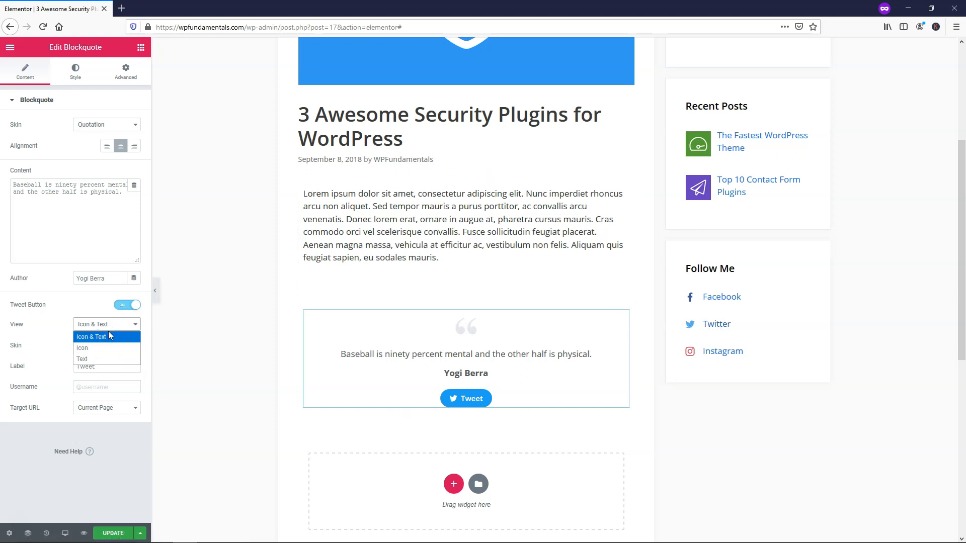
click(82, 348)
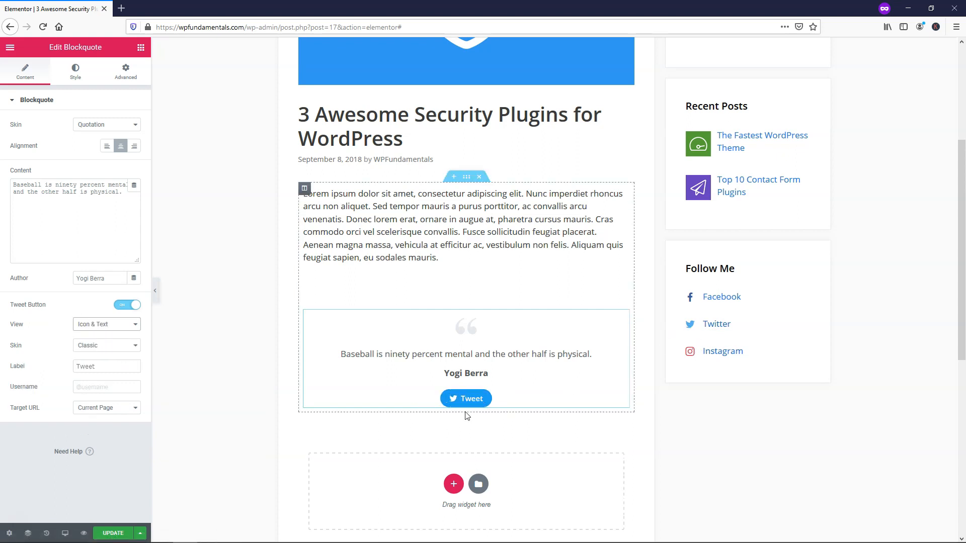
click(183, 386)
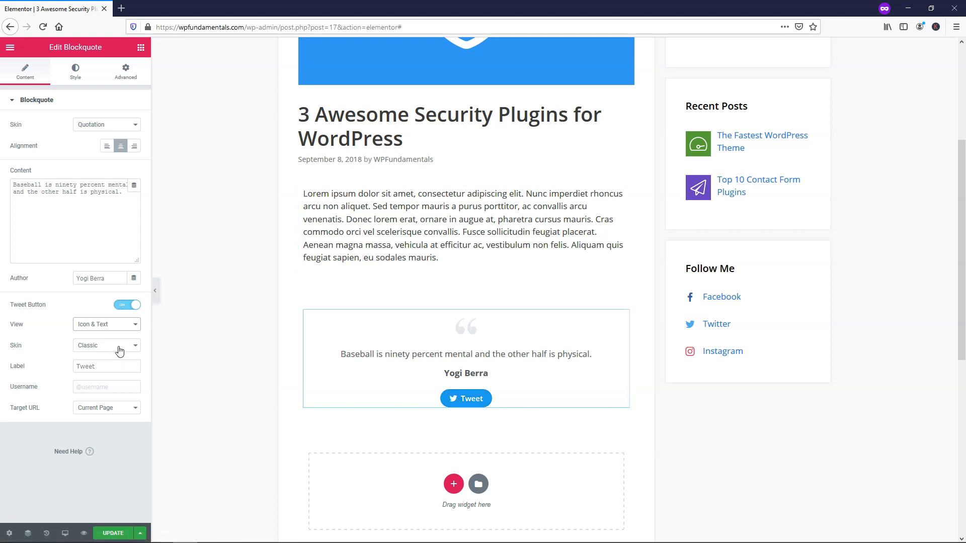
click(104, 345)
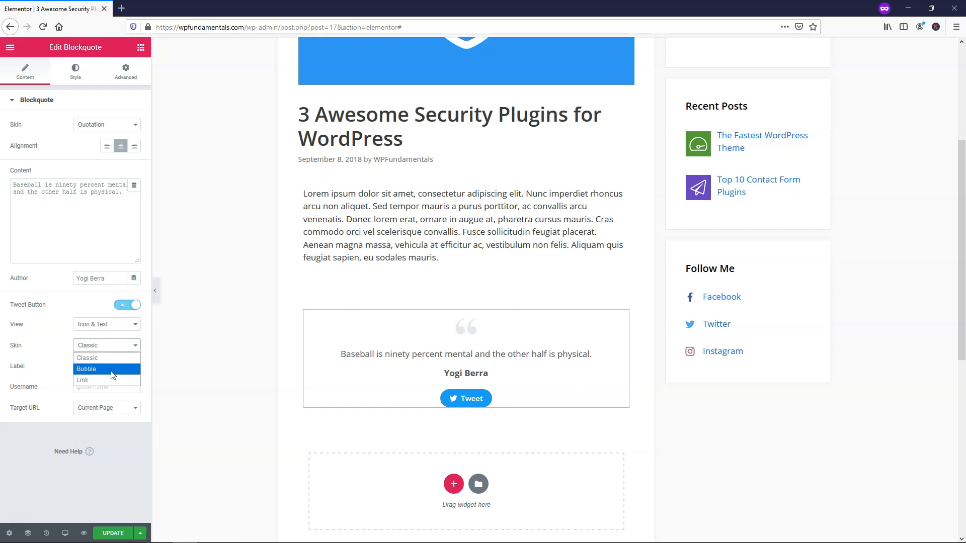
click(87, 370)
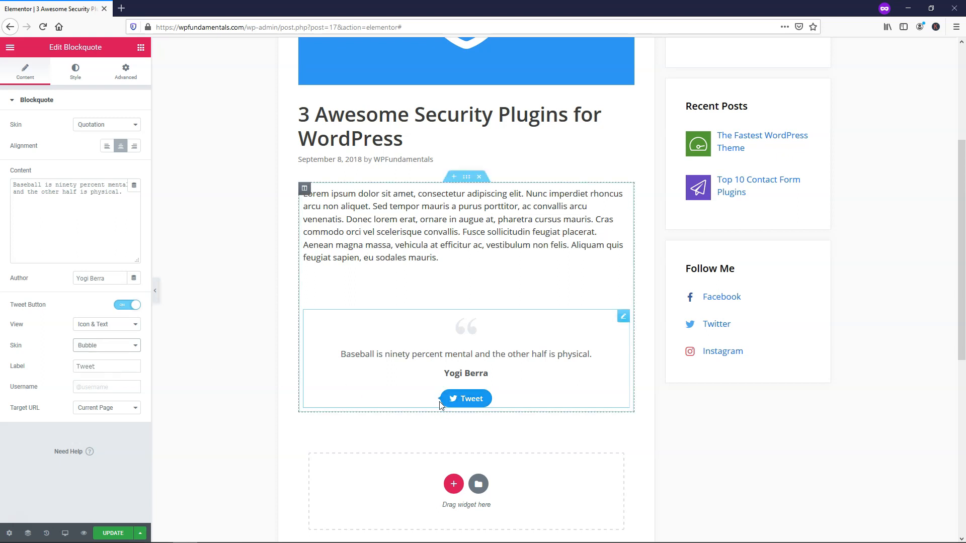
click(105, 345)
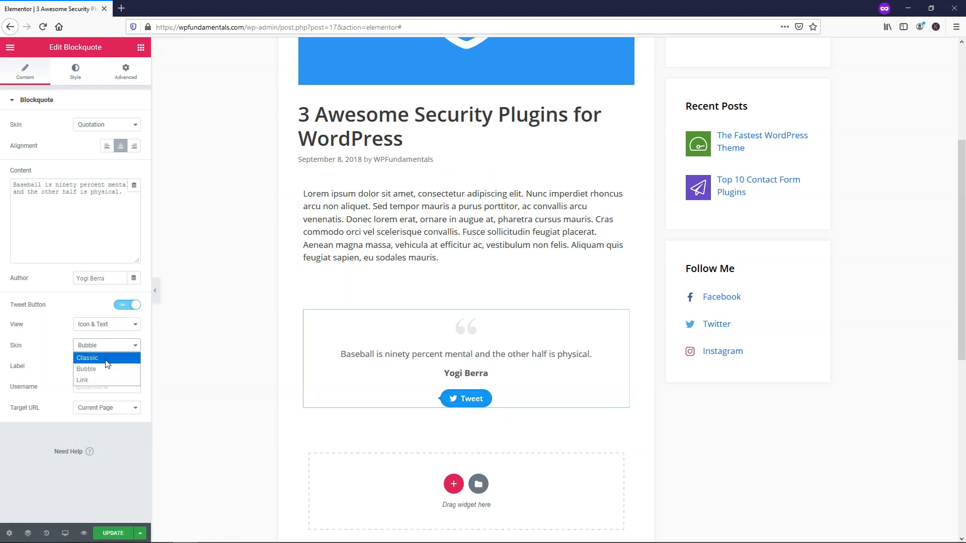
click(82, 381)
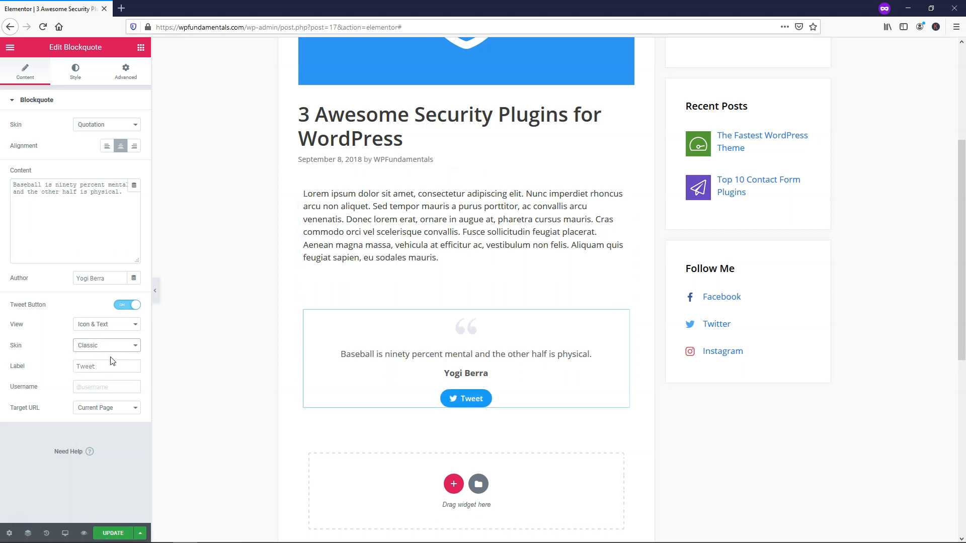
mouse_move(127, 377)
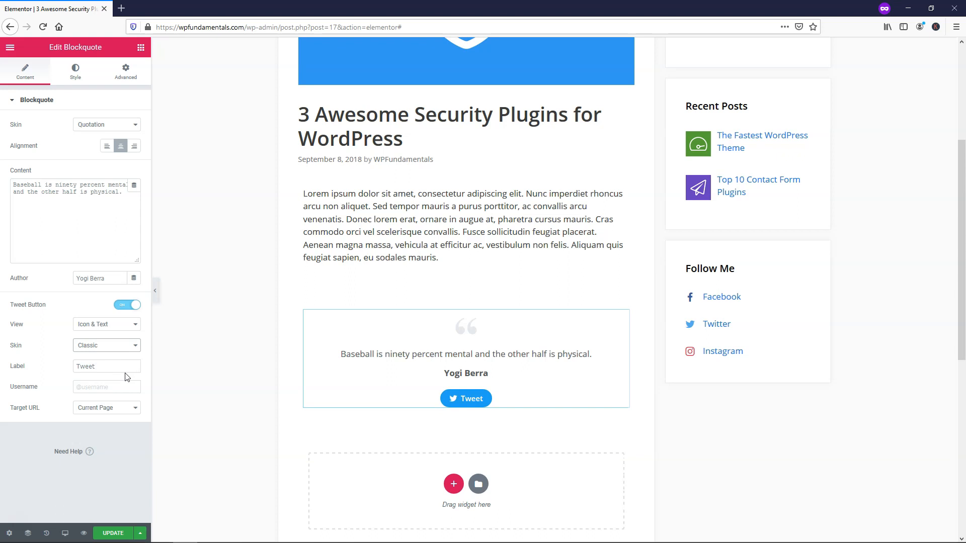
click(106, 386)
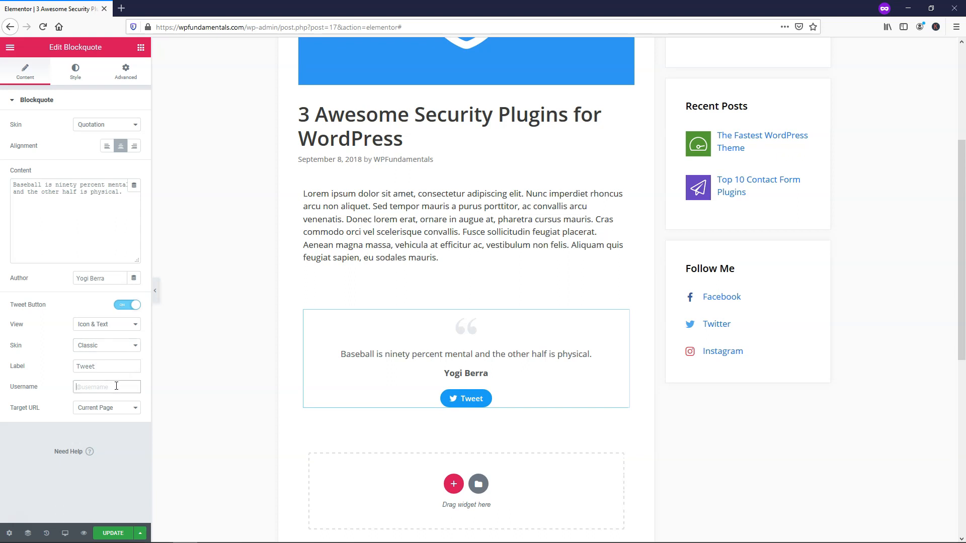
text(@wpwithtom)
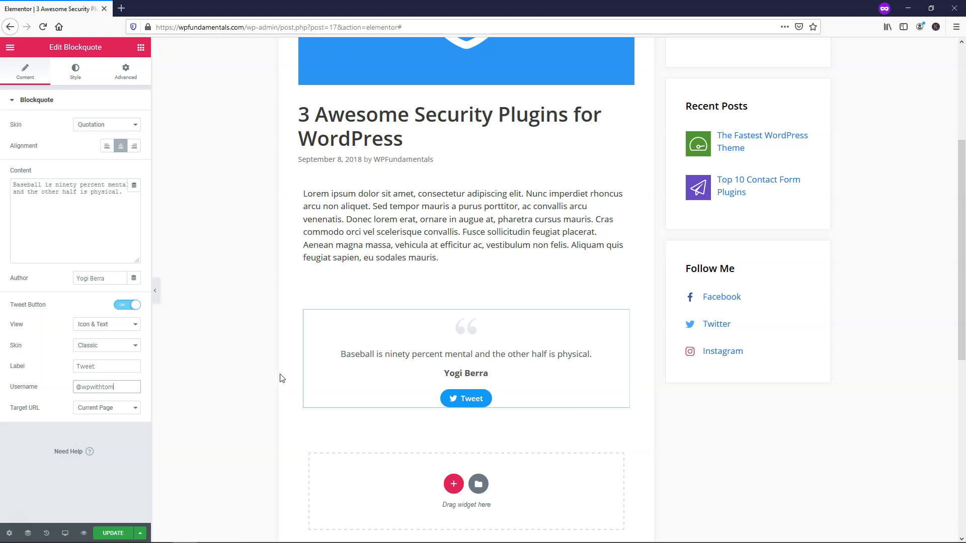
mouse_move(136, 500)
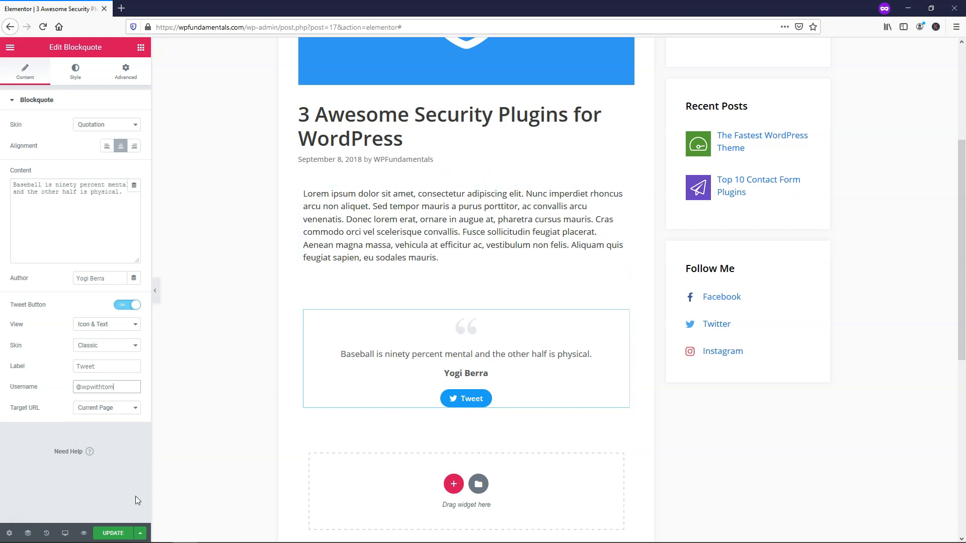
click(111, 533)
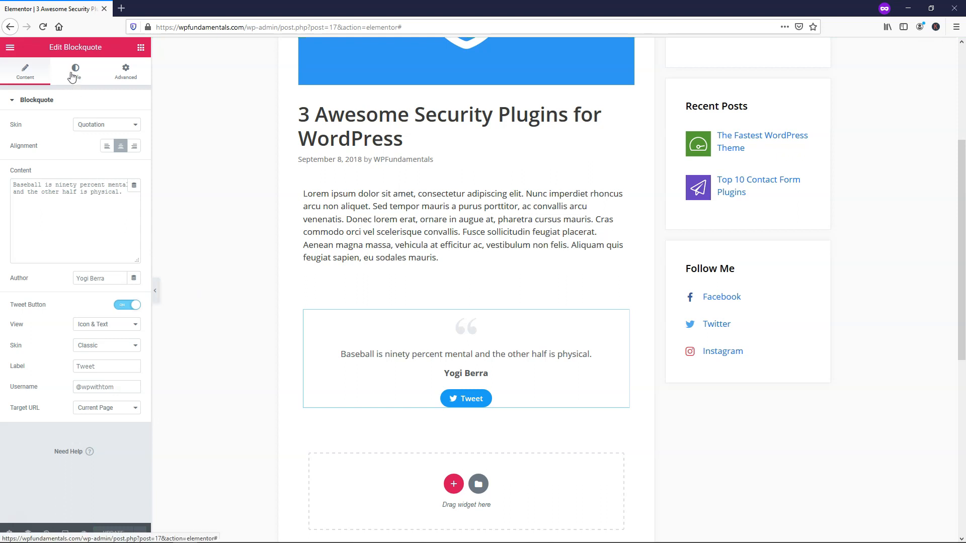
- Make the quote text colour black in the Style settings
click(74, 70)
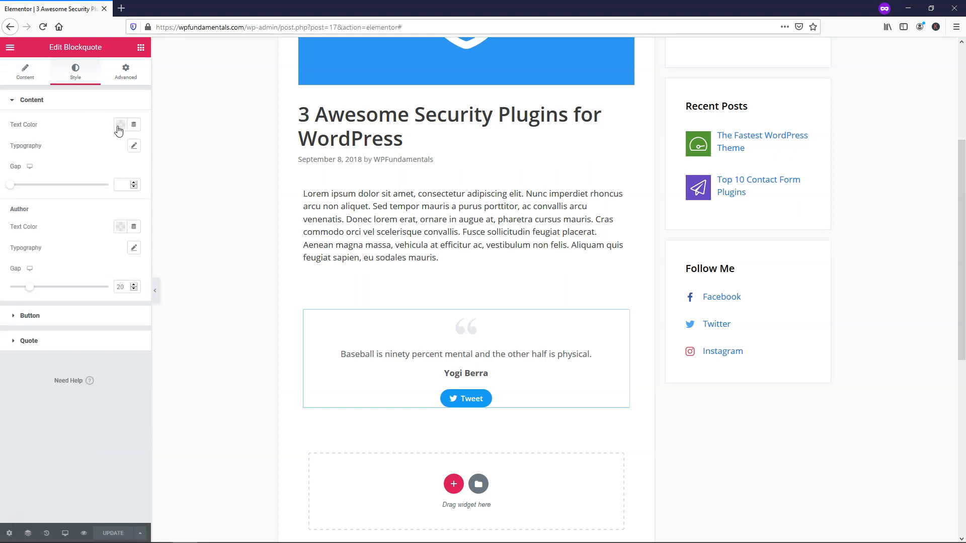
click(121, 125)
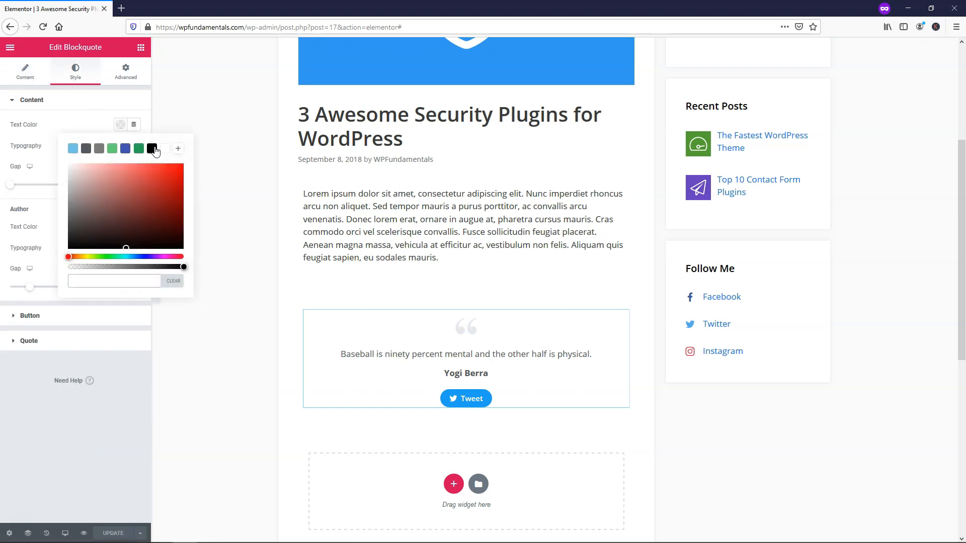
click(152, 149)
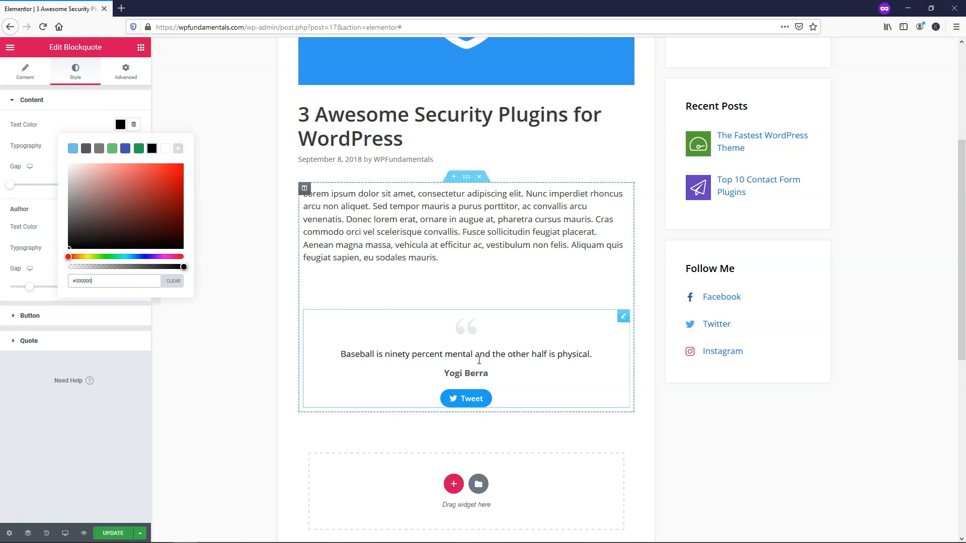
- Set the quote typography to Lato, size 35, weight 800
click(83, 134)
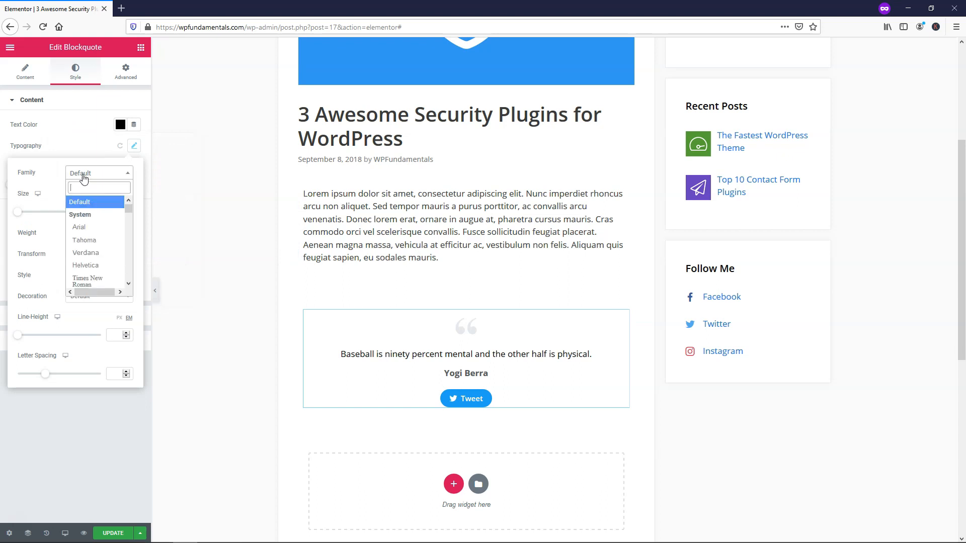
text(lato)
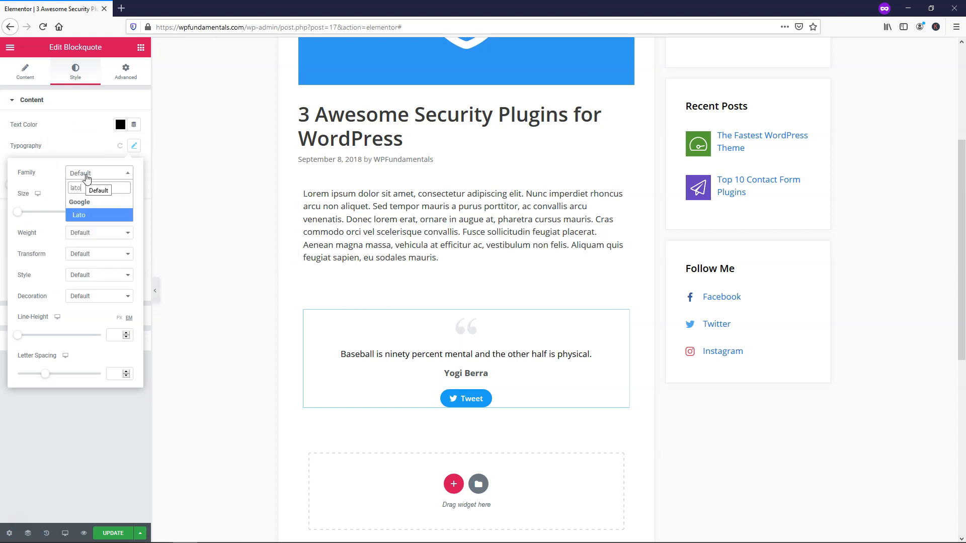
click(79, 215)
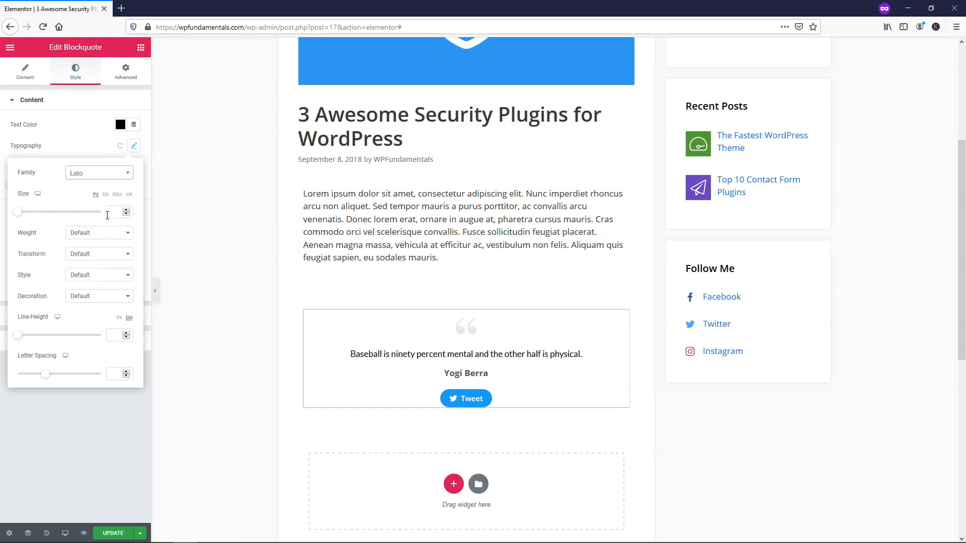
drag(17, 212, 32, 212)
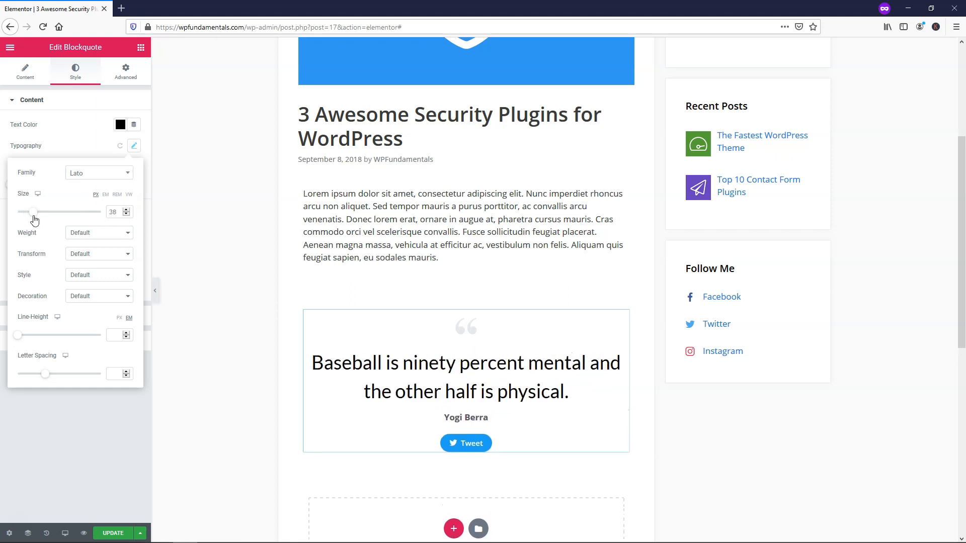
drag(35, 211, 31, 211)
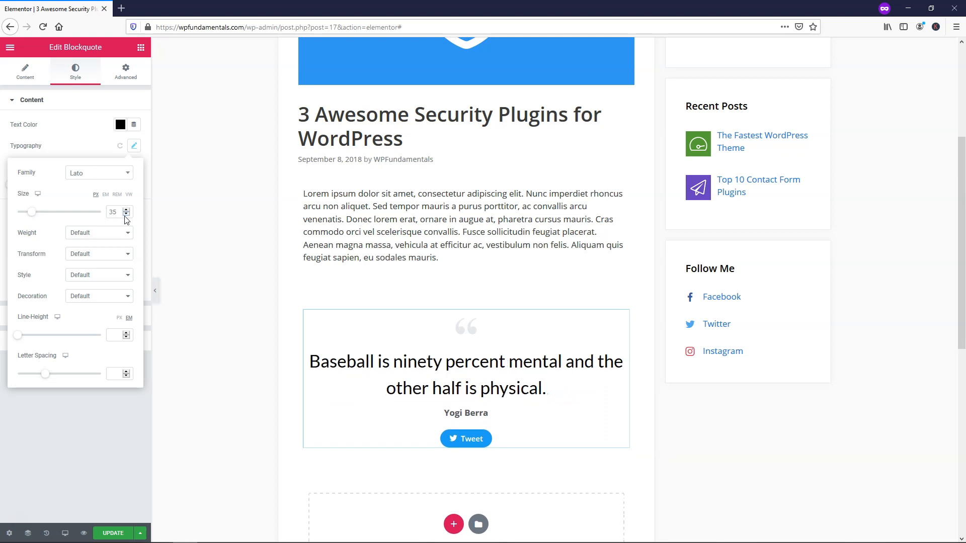
click(99, 233)
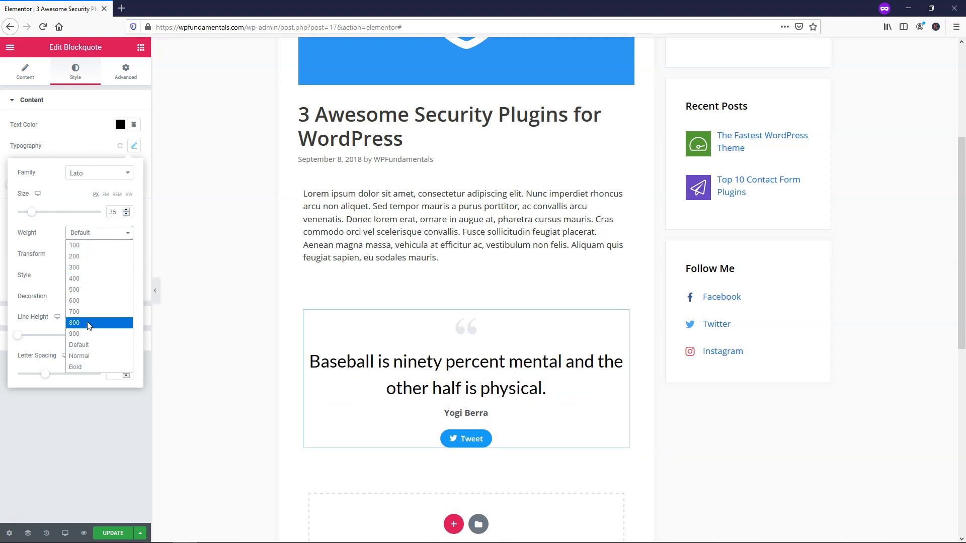
click(73, 323)
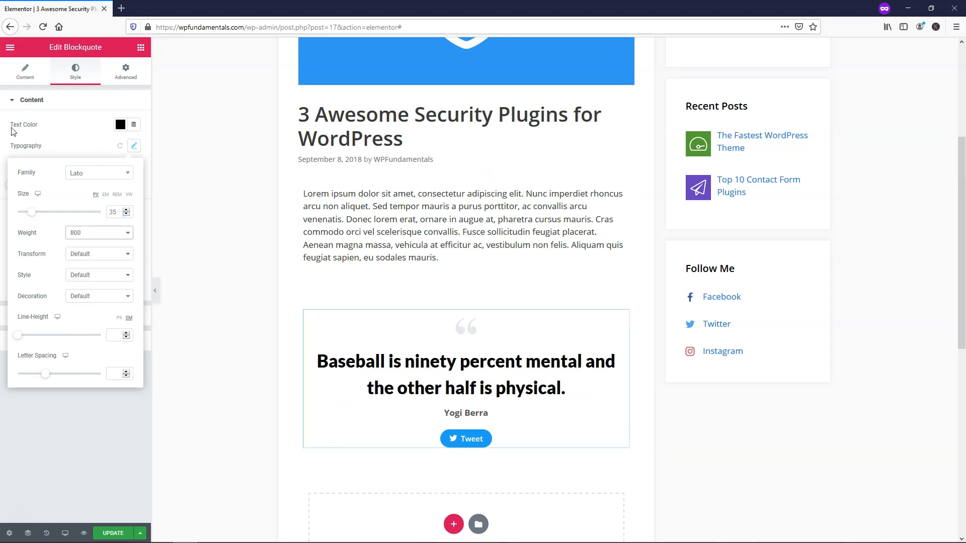
click(133, 145)
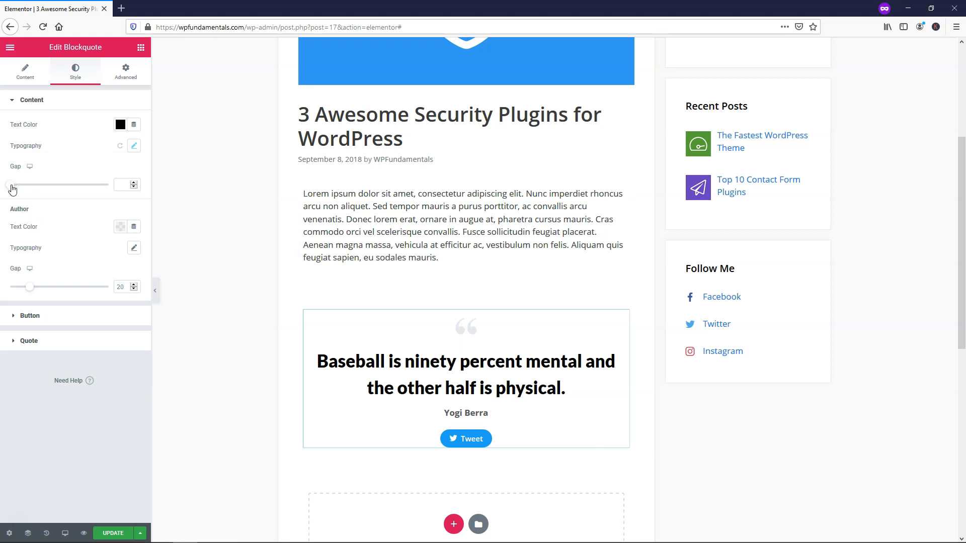
- Settle the quote-to-author gap at 20
drag(9, 184, 57, 184)
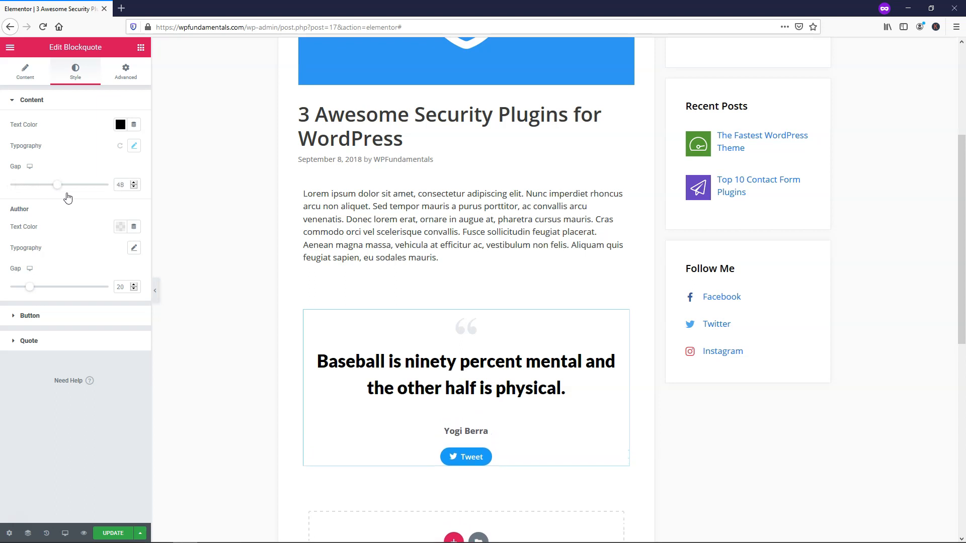
drag(58, 184, 48, 184)
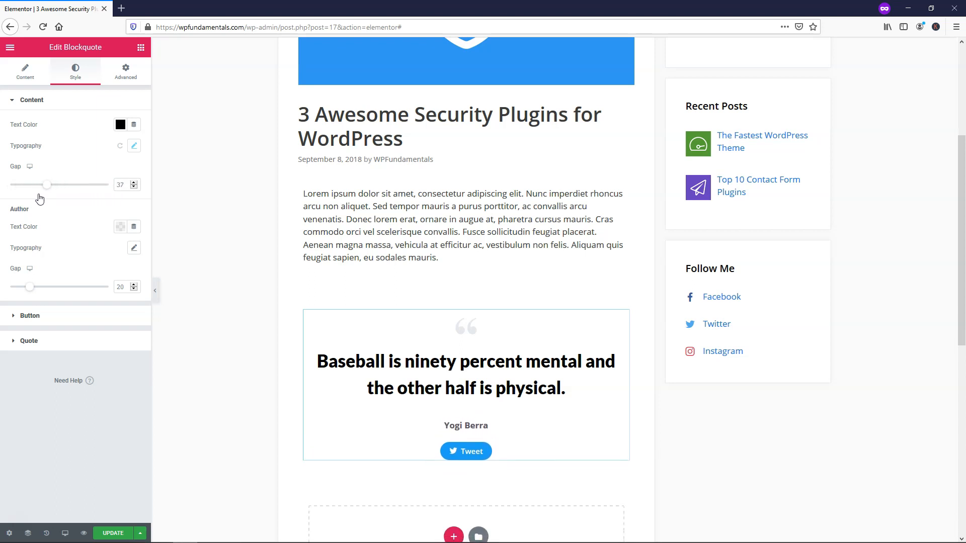
drag(47, 184, 29, 184)
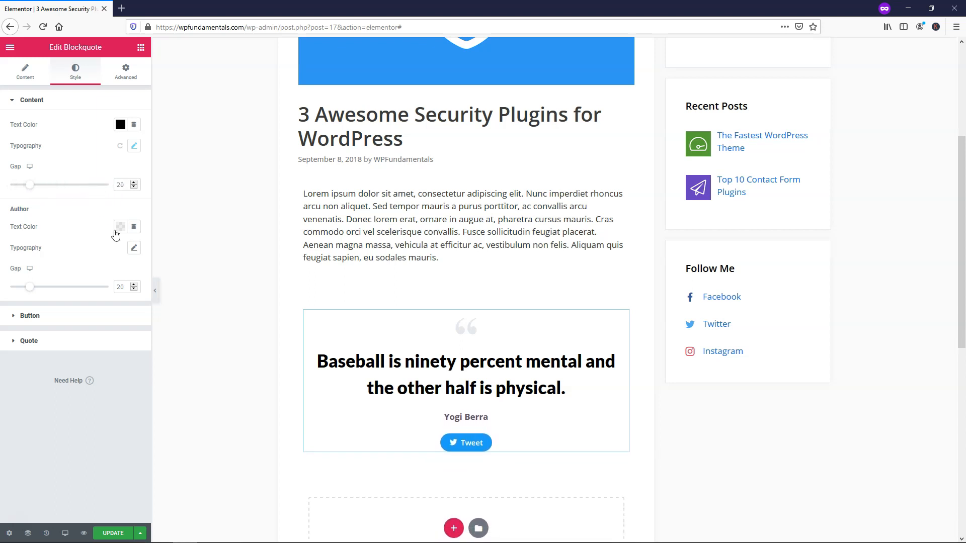
mouse_move(60, 287)
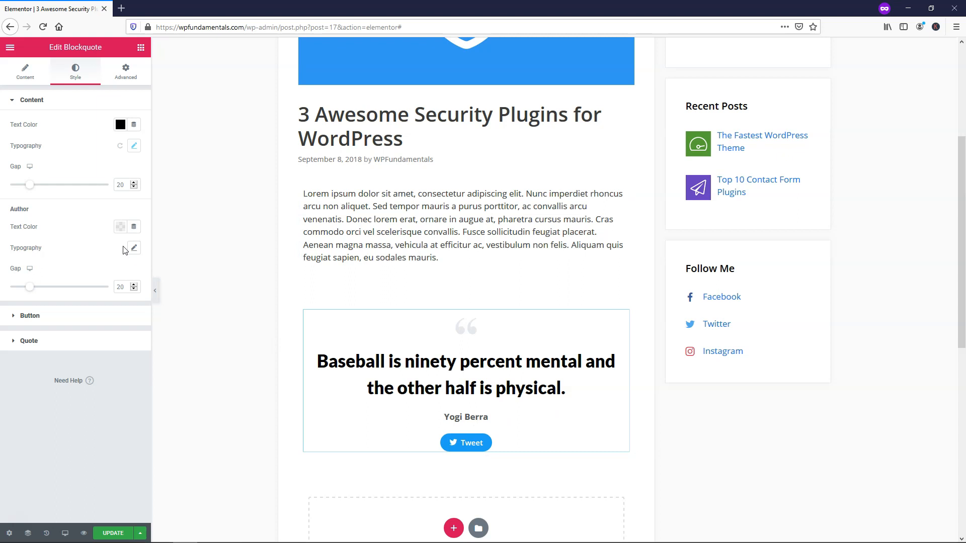
- Colour the author name Yogi Berra a vivid blue
click(121, 226)
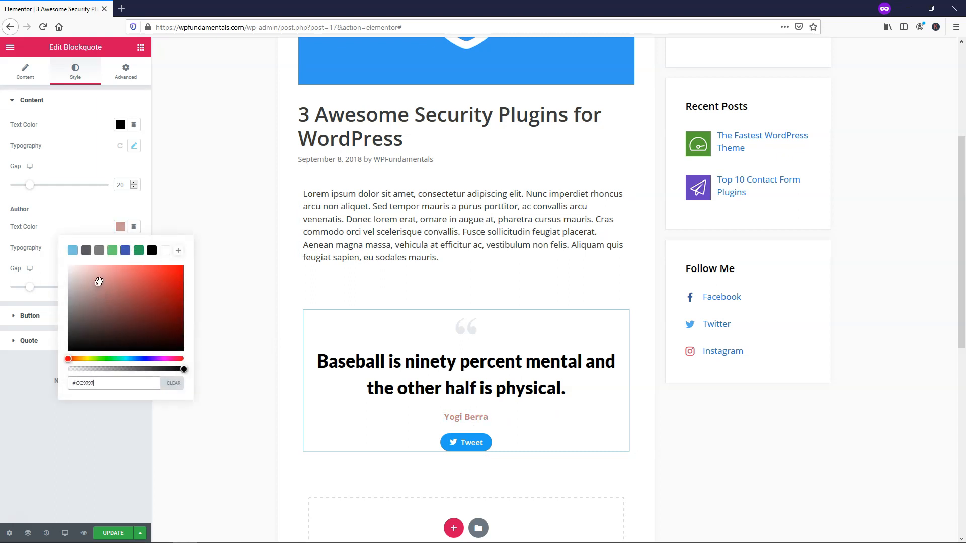
click(139, 288)
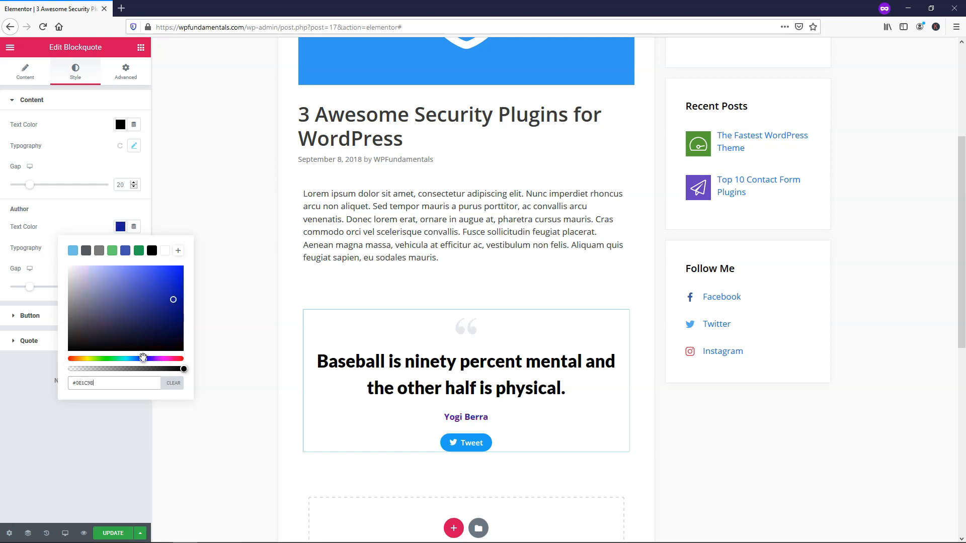
drag(142, 359, 143, 359)
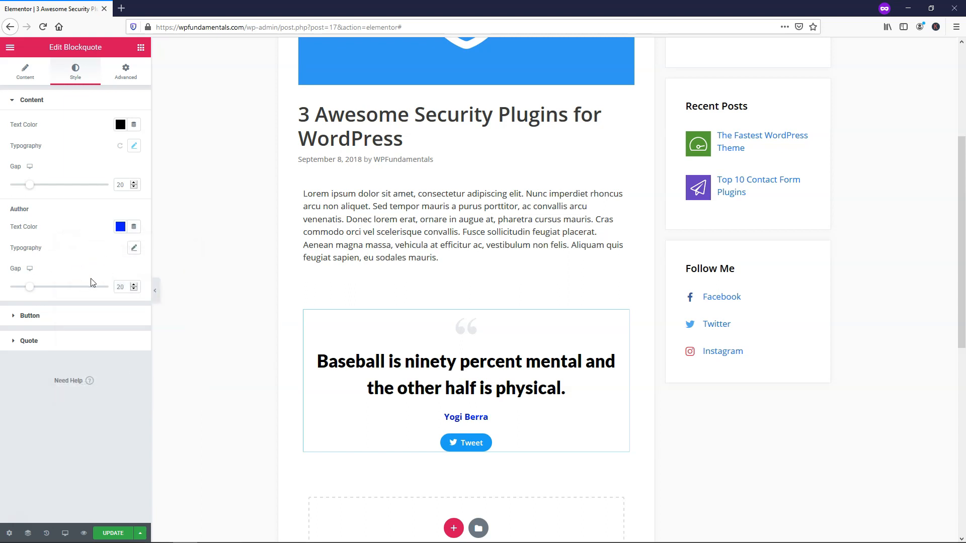
mouse_move(48, 327)
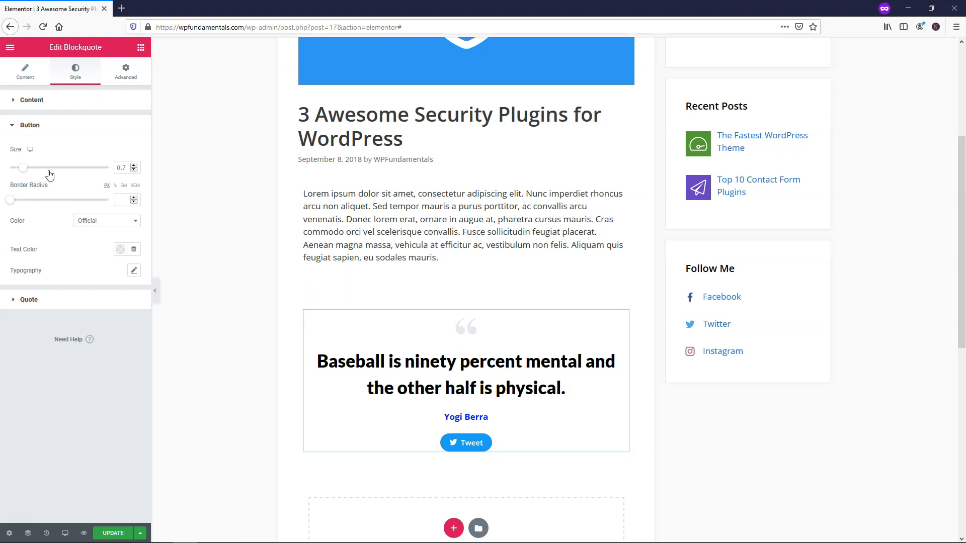
- Enlarge the Tweet button to size 1.6
drag(23, 167, 32, 167)
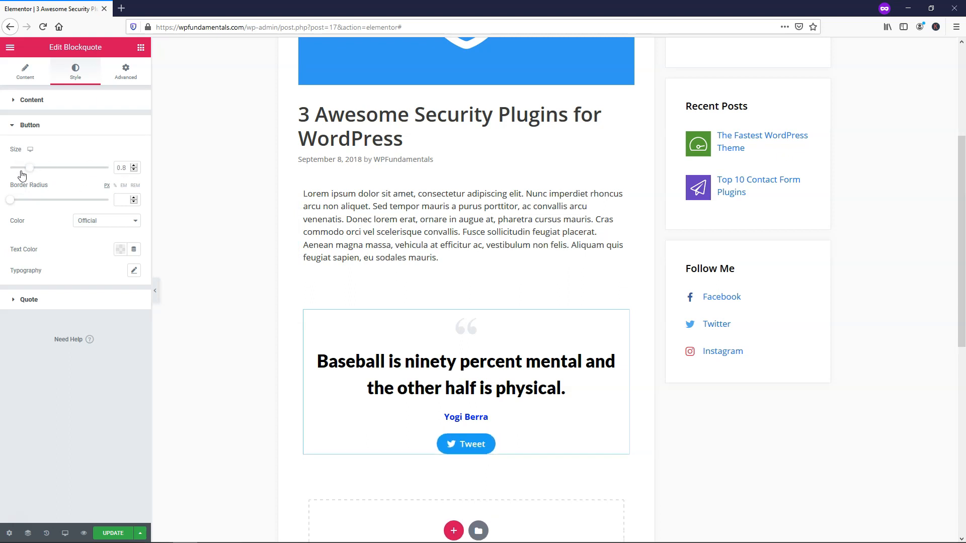
drag(30, 167, 50, 167)
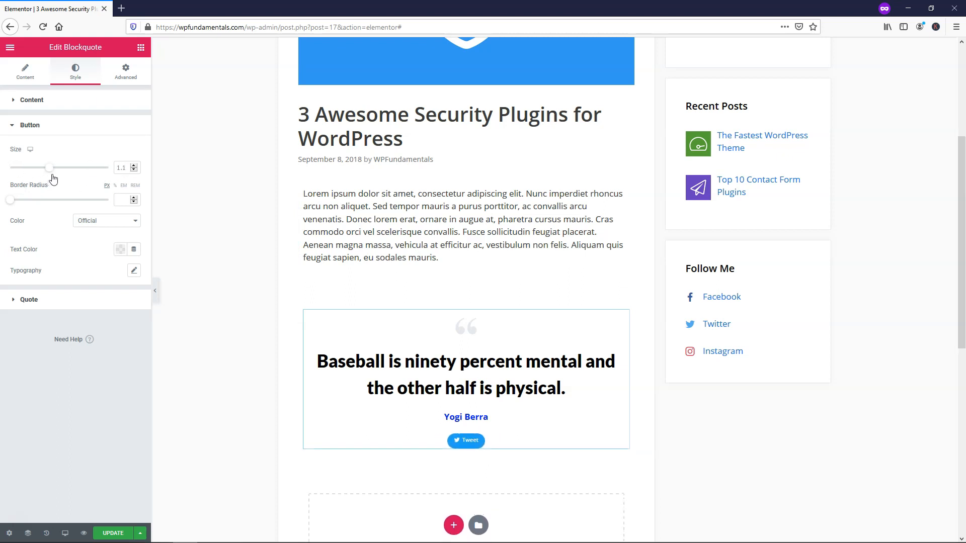
drag(49, 167, 75, 167)
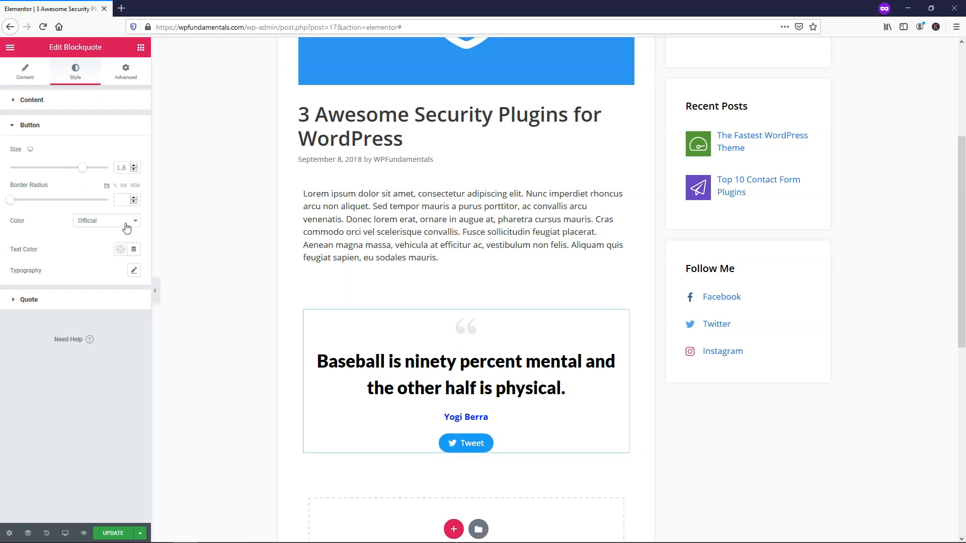
mouse_move(12, 202)
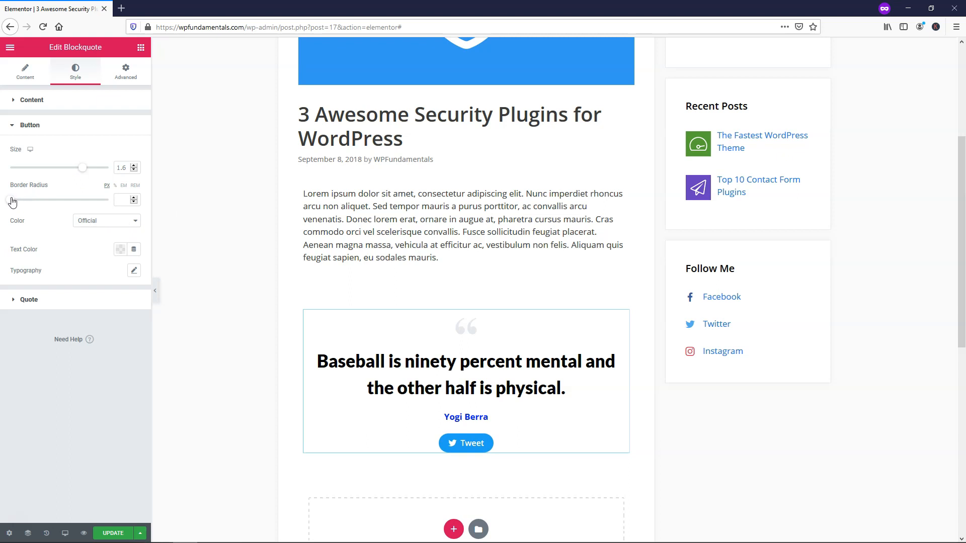
- Round the Tweet button to a pill with border radius 50, keeping the Official colour
drag(11, 199, 66, 199)
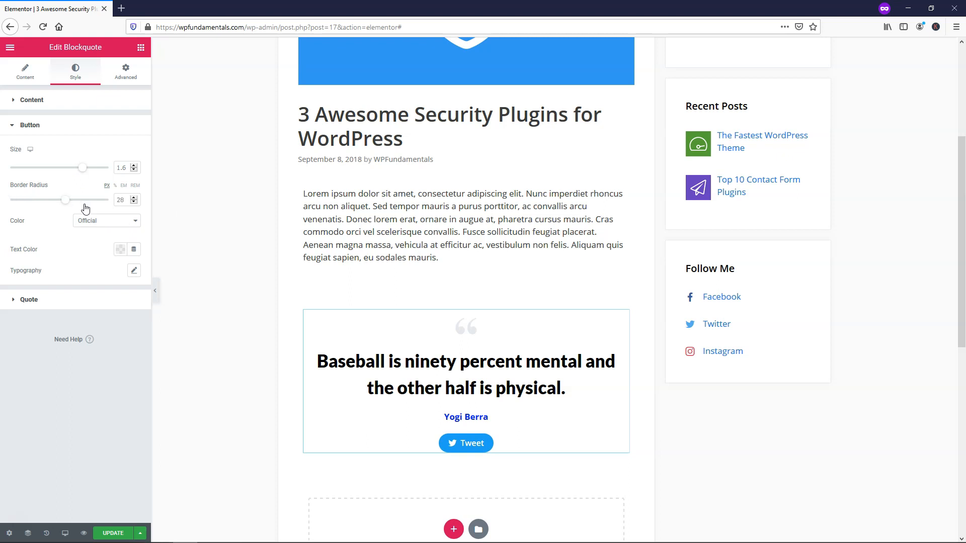
drag(67, 200, 110, 199)
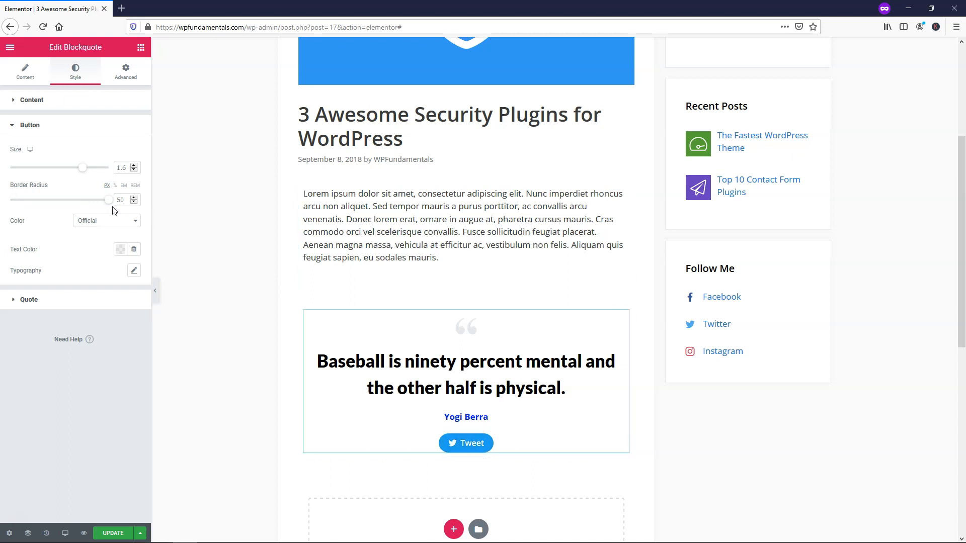
drag(109, 199, 106, 199)
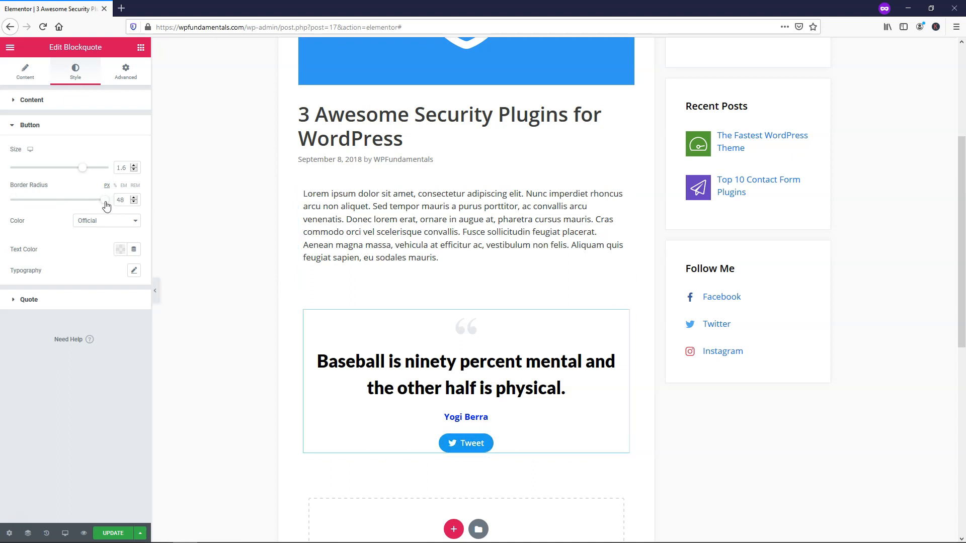
drag(105, 199, 10, 199)
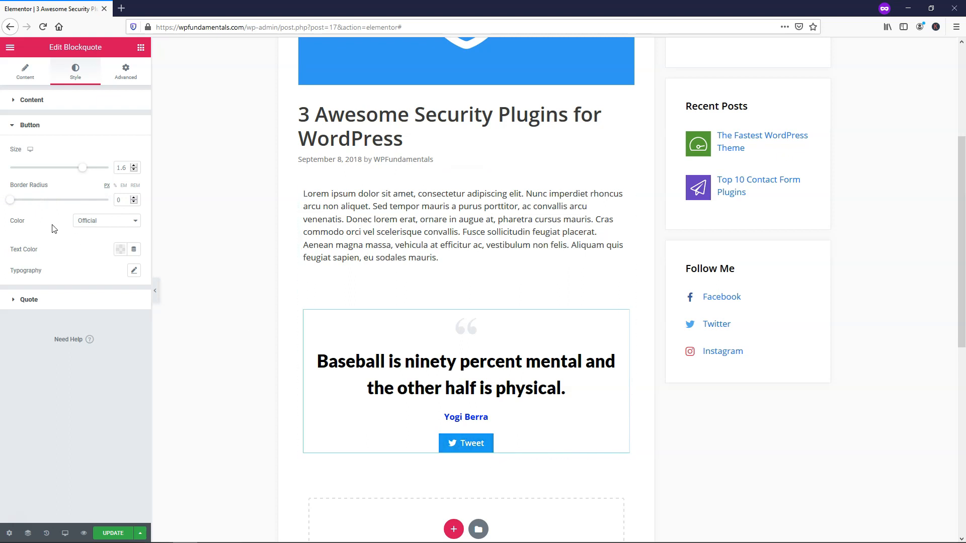
drag(10, 199, 108, 199)
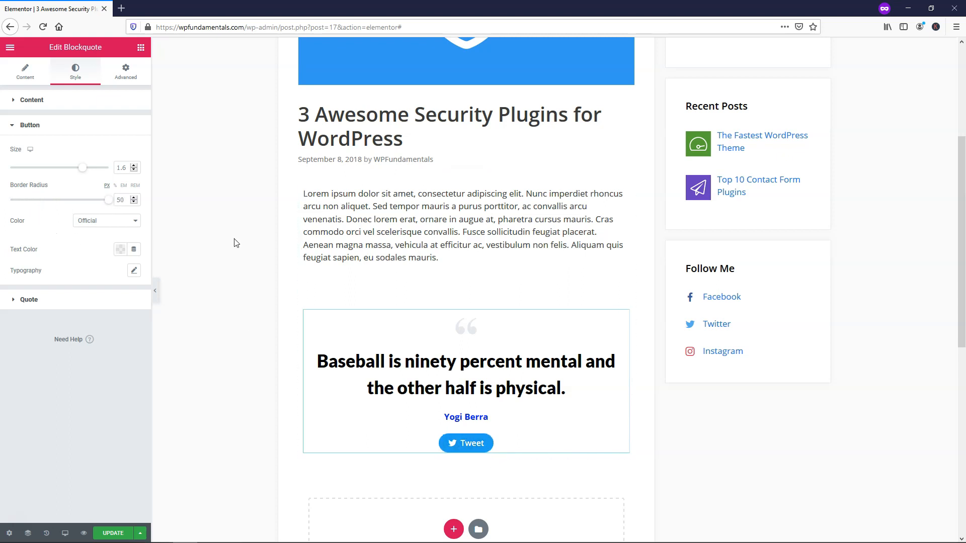
mouse_move(44, 229)
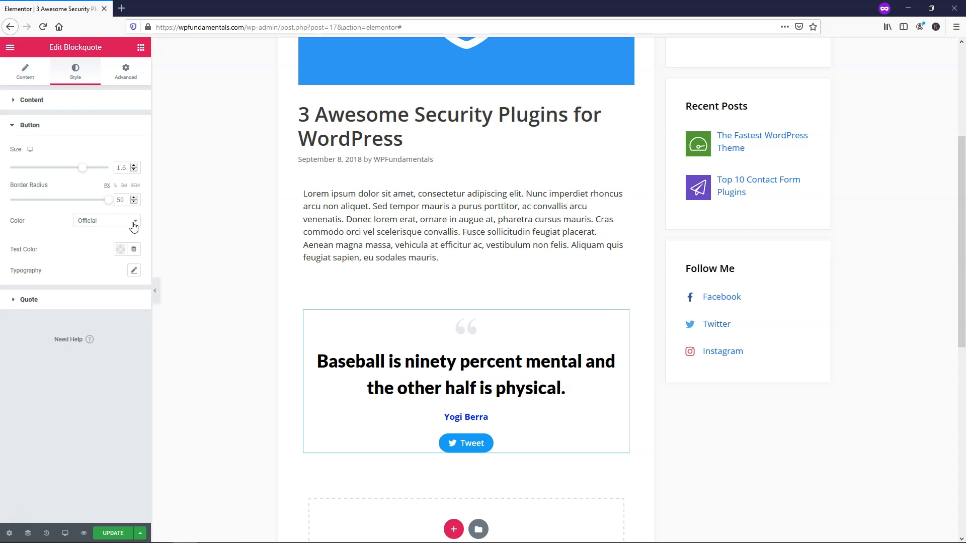
click(106, 221)
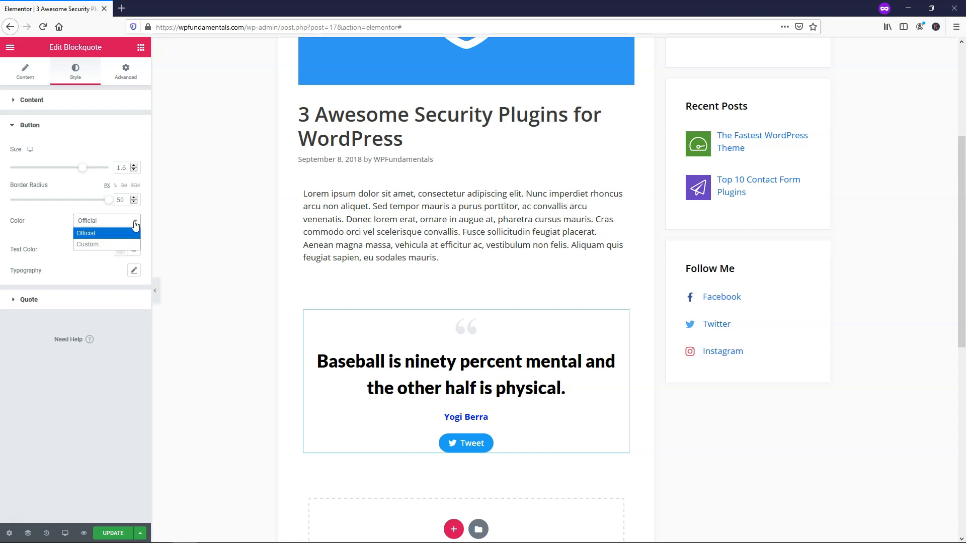
click(86, 233)
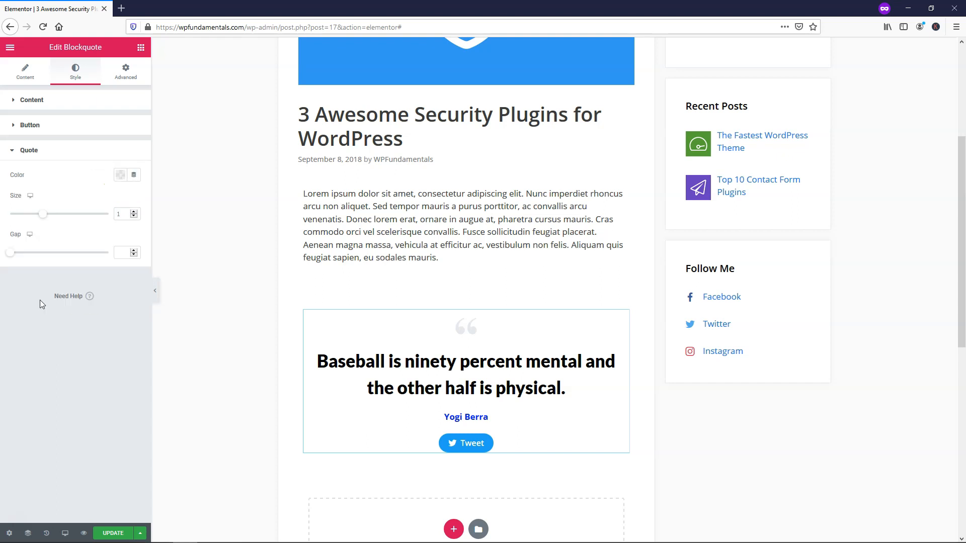
mouse_move(116, 187)
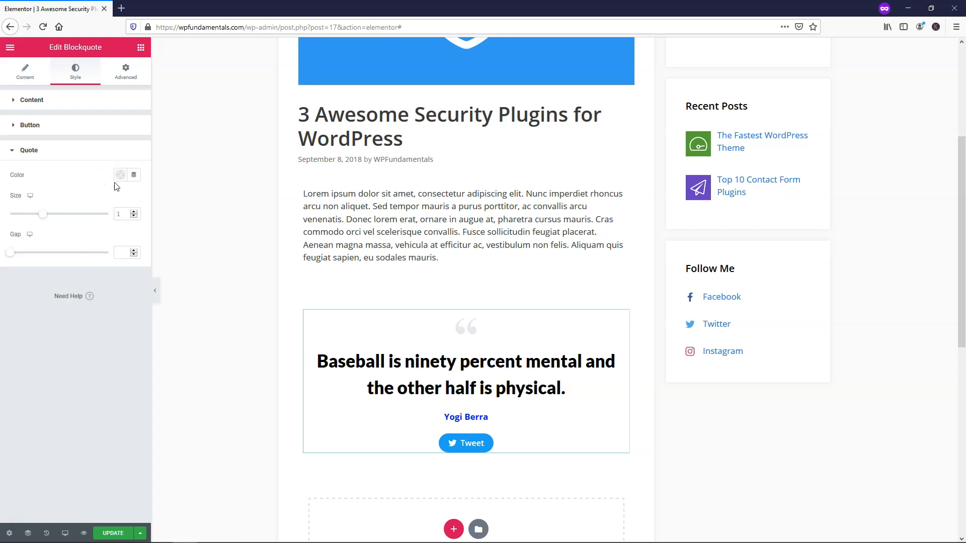
- Colour the quote icon blue, keep its size at 1 and widen the gap above the quote text
click(120, 175)
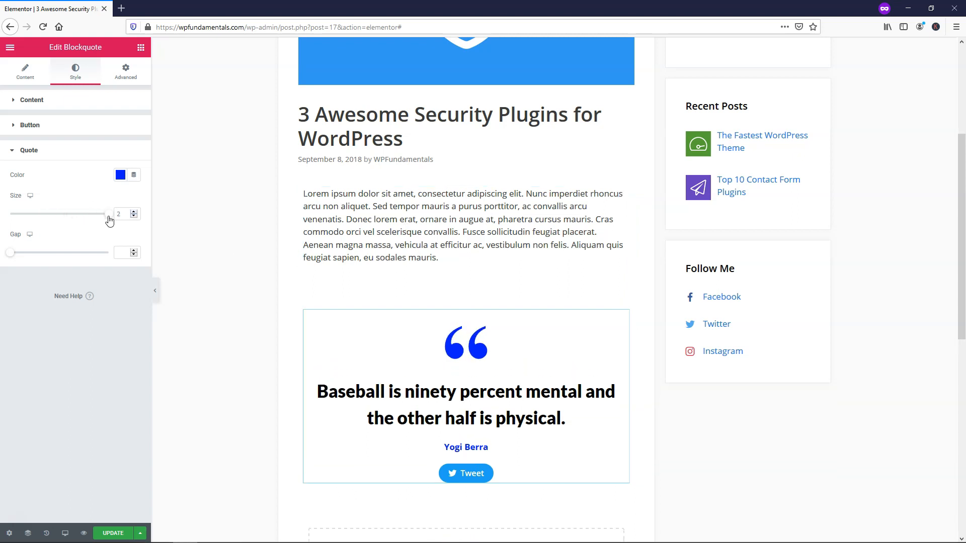
drag(104, 213, 27, 214)
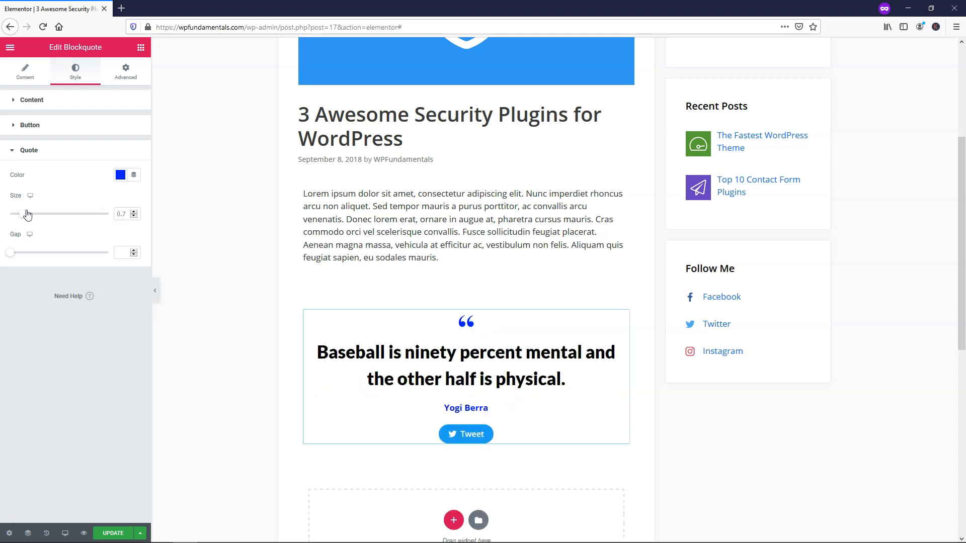
drag(27, 213, 58, 213)
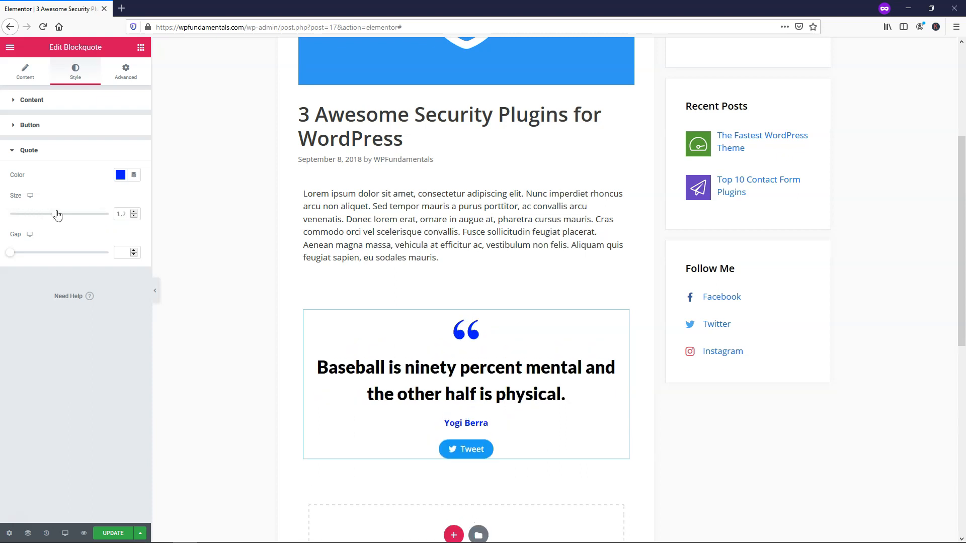
drag(59, 213, 46, 213)
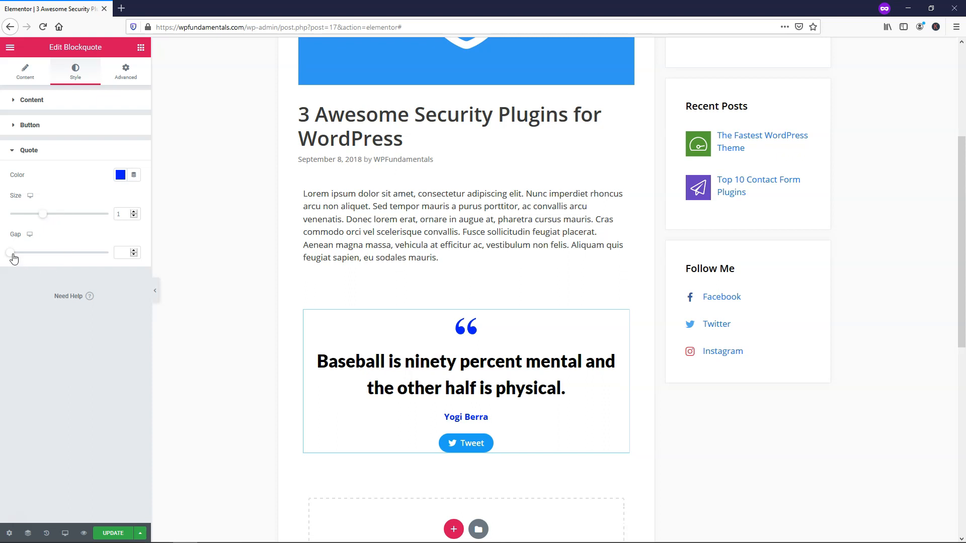
drag(11, 252, 108, 251)
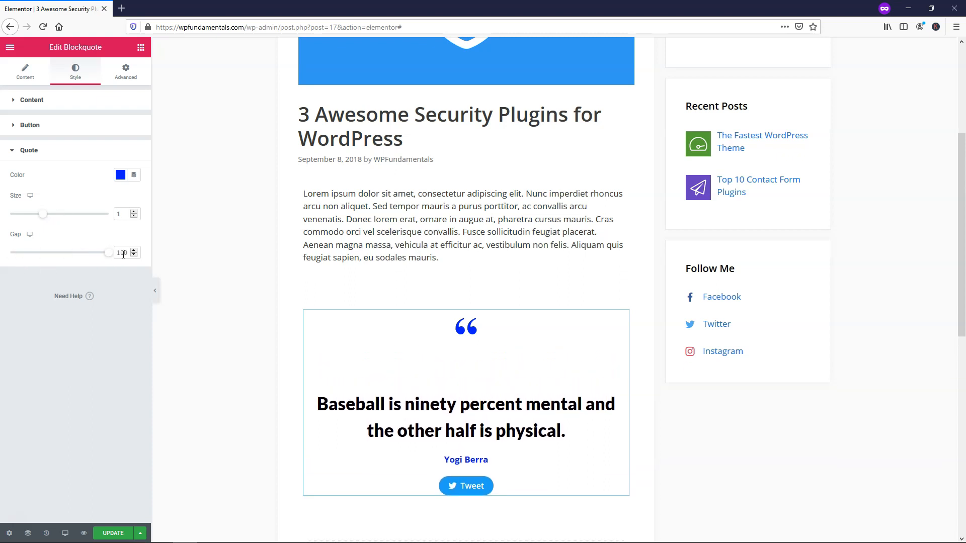